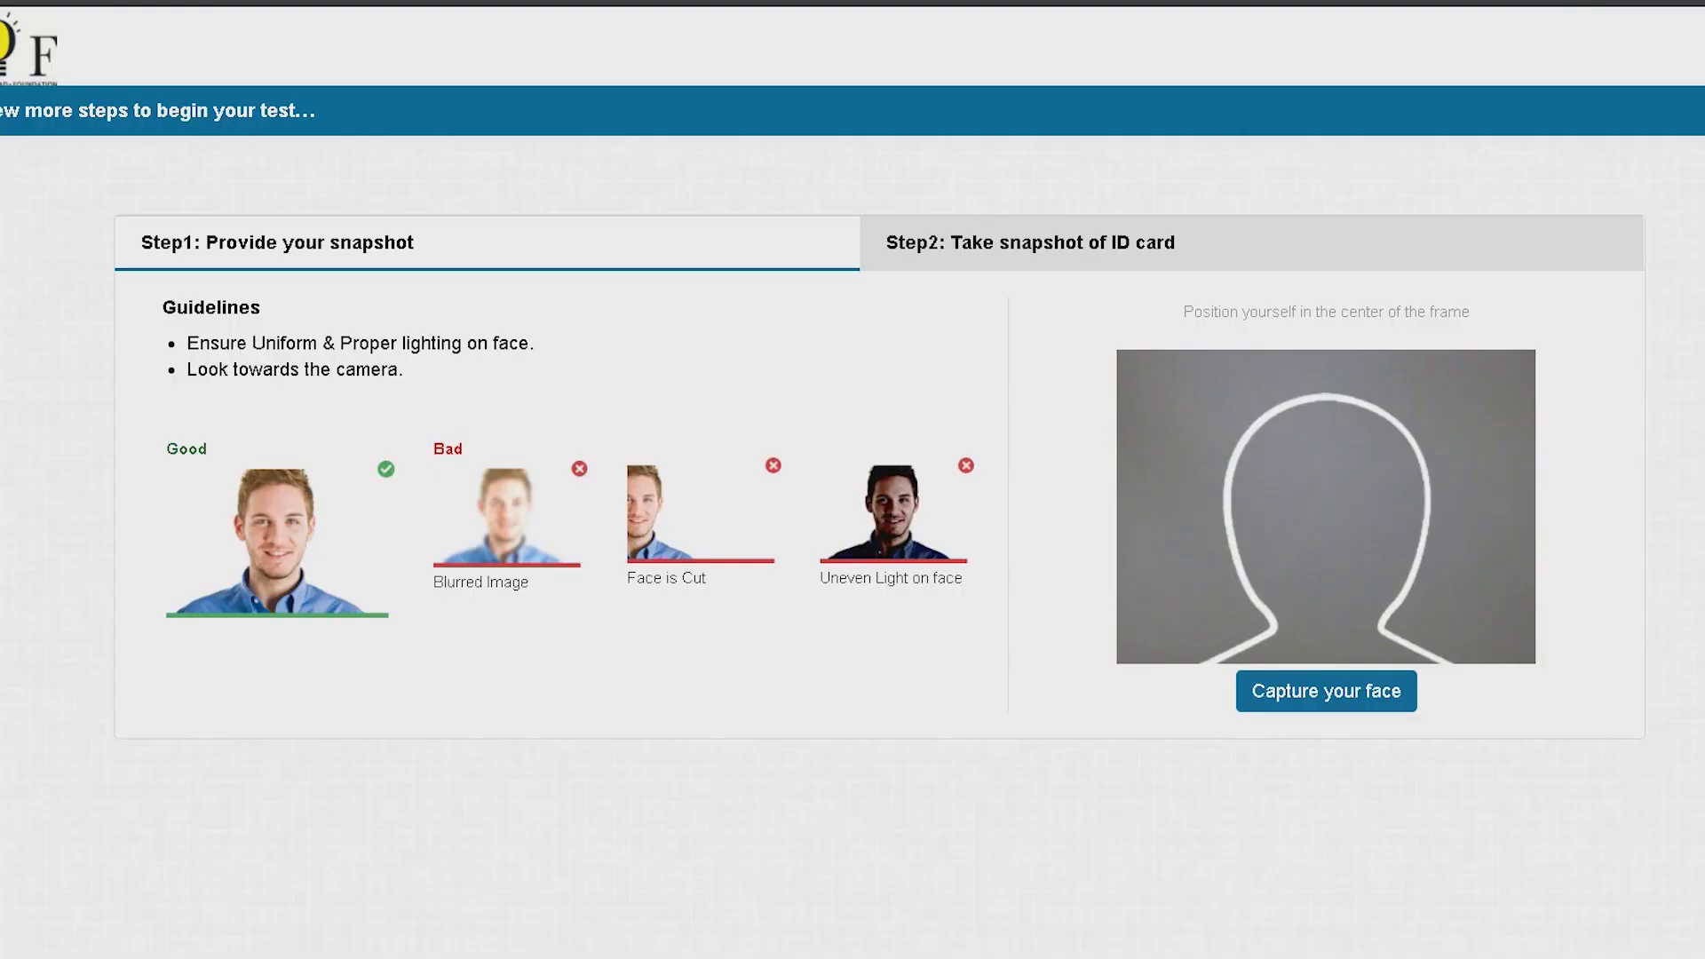
- Capture the face snapshot, then capture and submit the ID card snapshot
left_click(1326, 691)
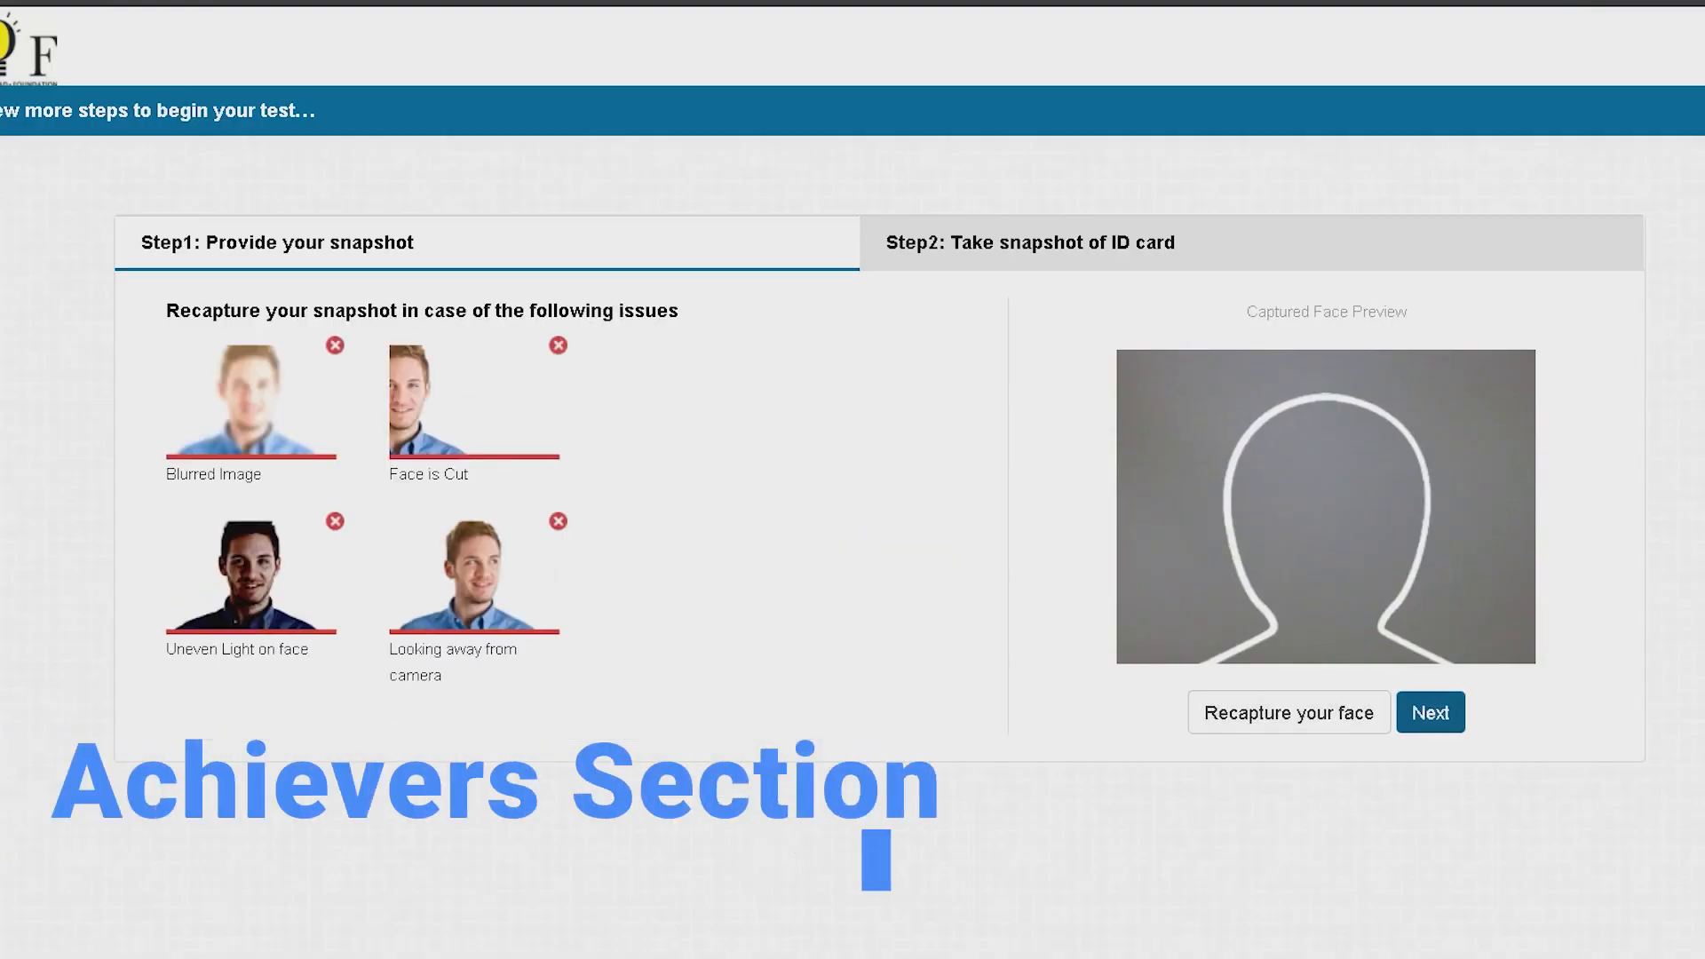
left_click(1431, 712)
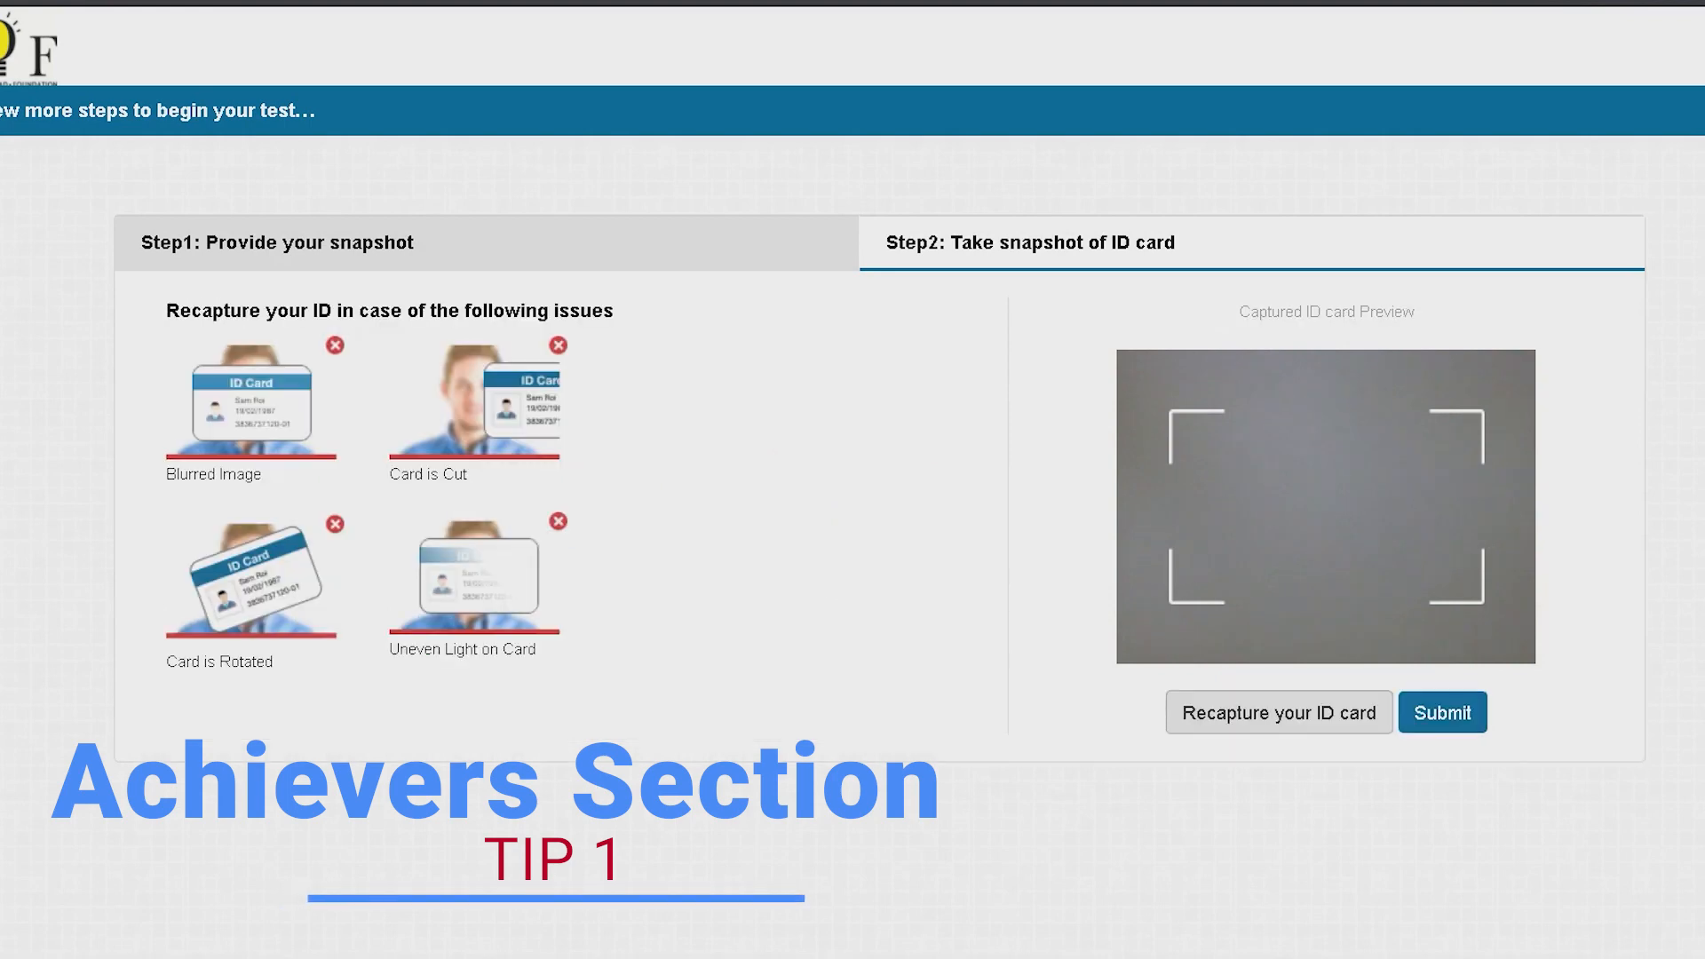
left_click(1443, 712)
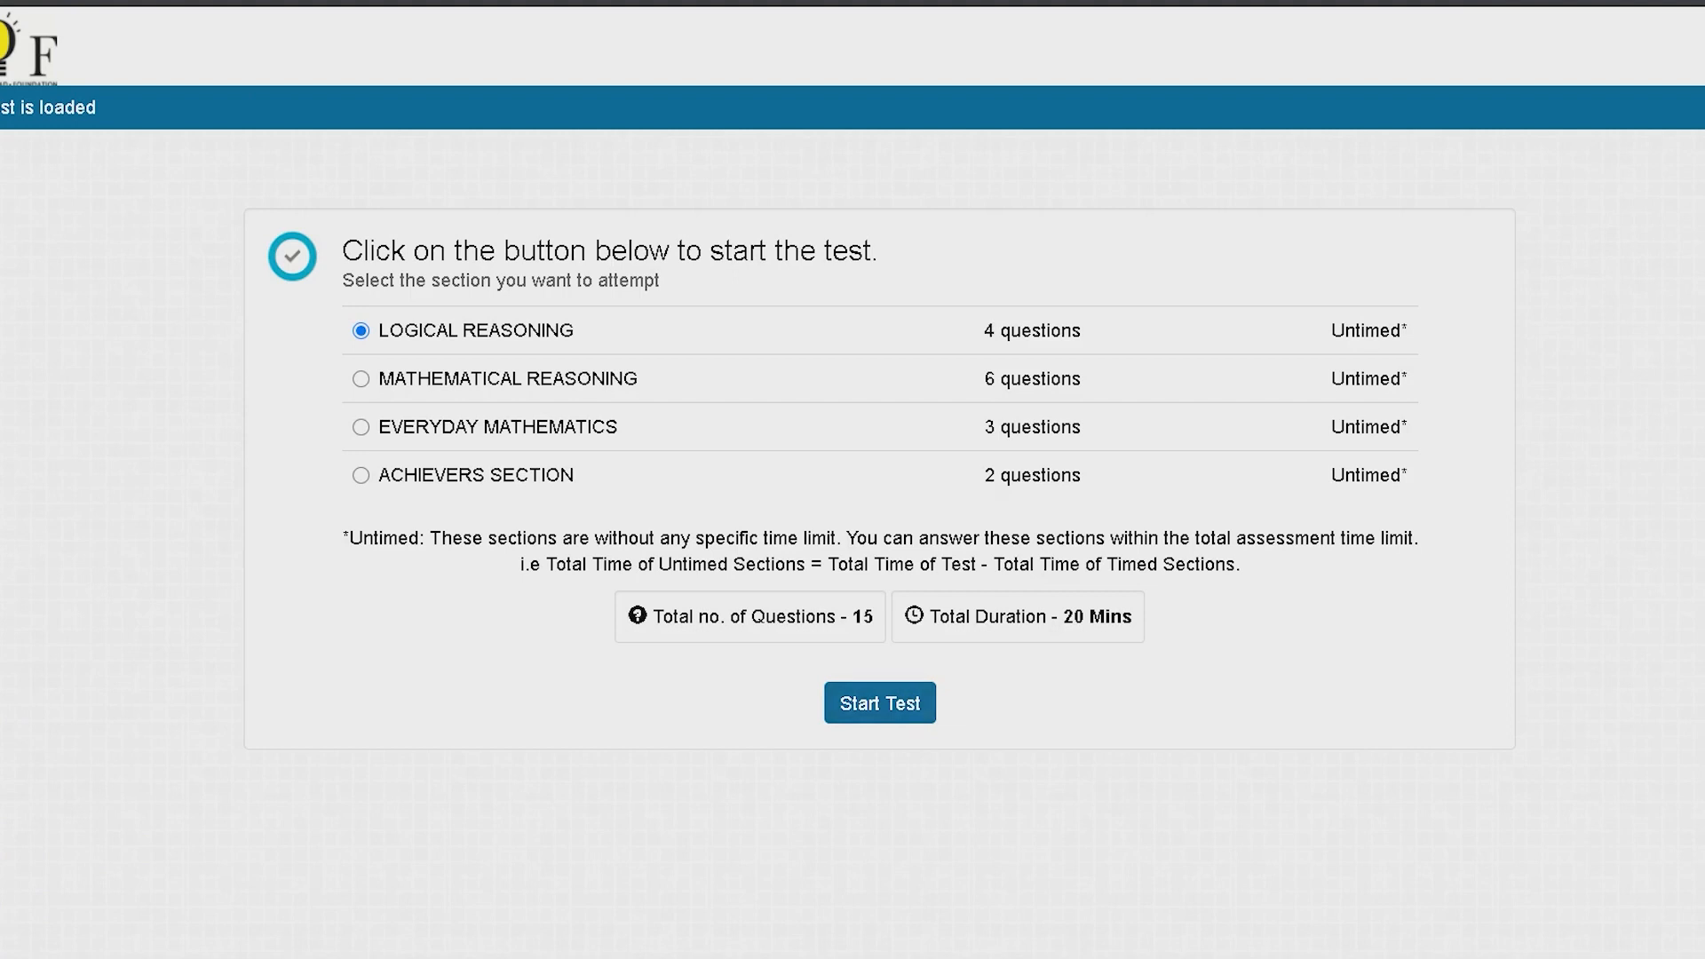
- Start the test in the Achievers Section and accept the monitored-session notice
left_click(357, 378)
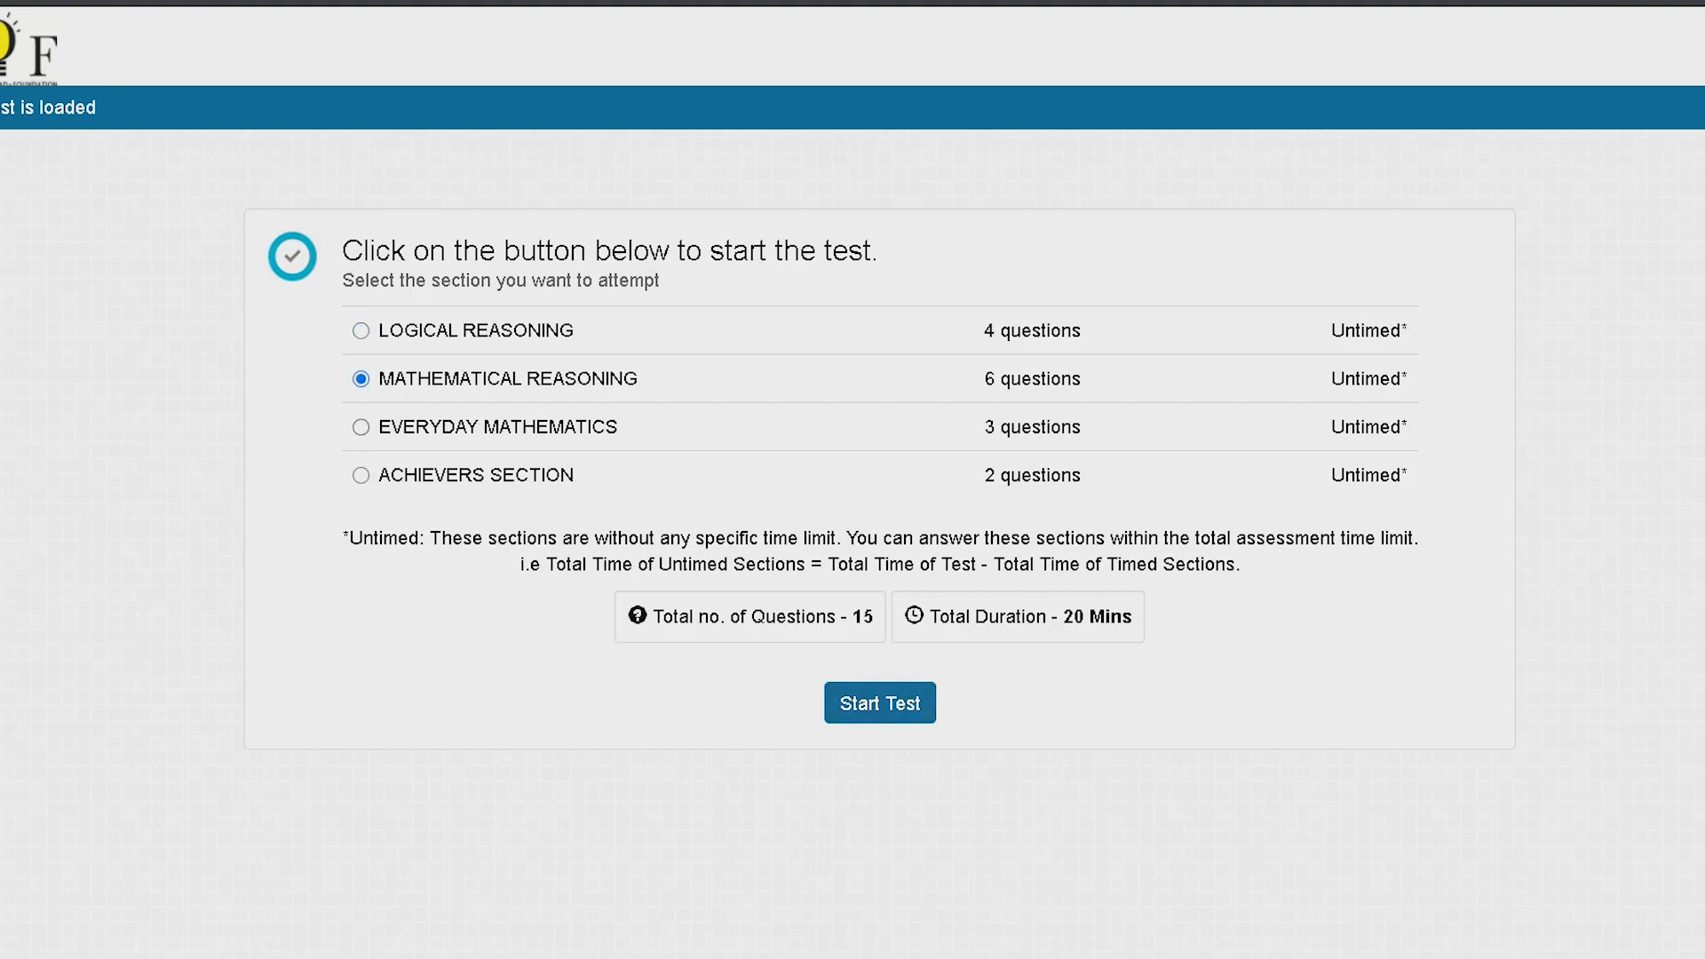
left_click(360, 475)
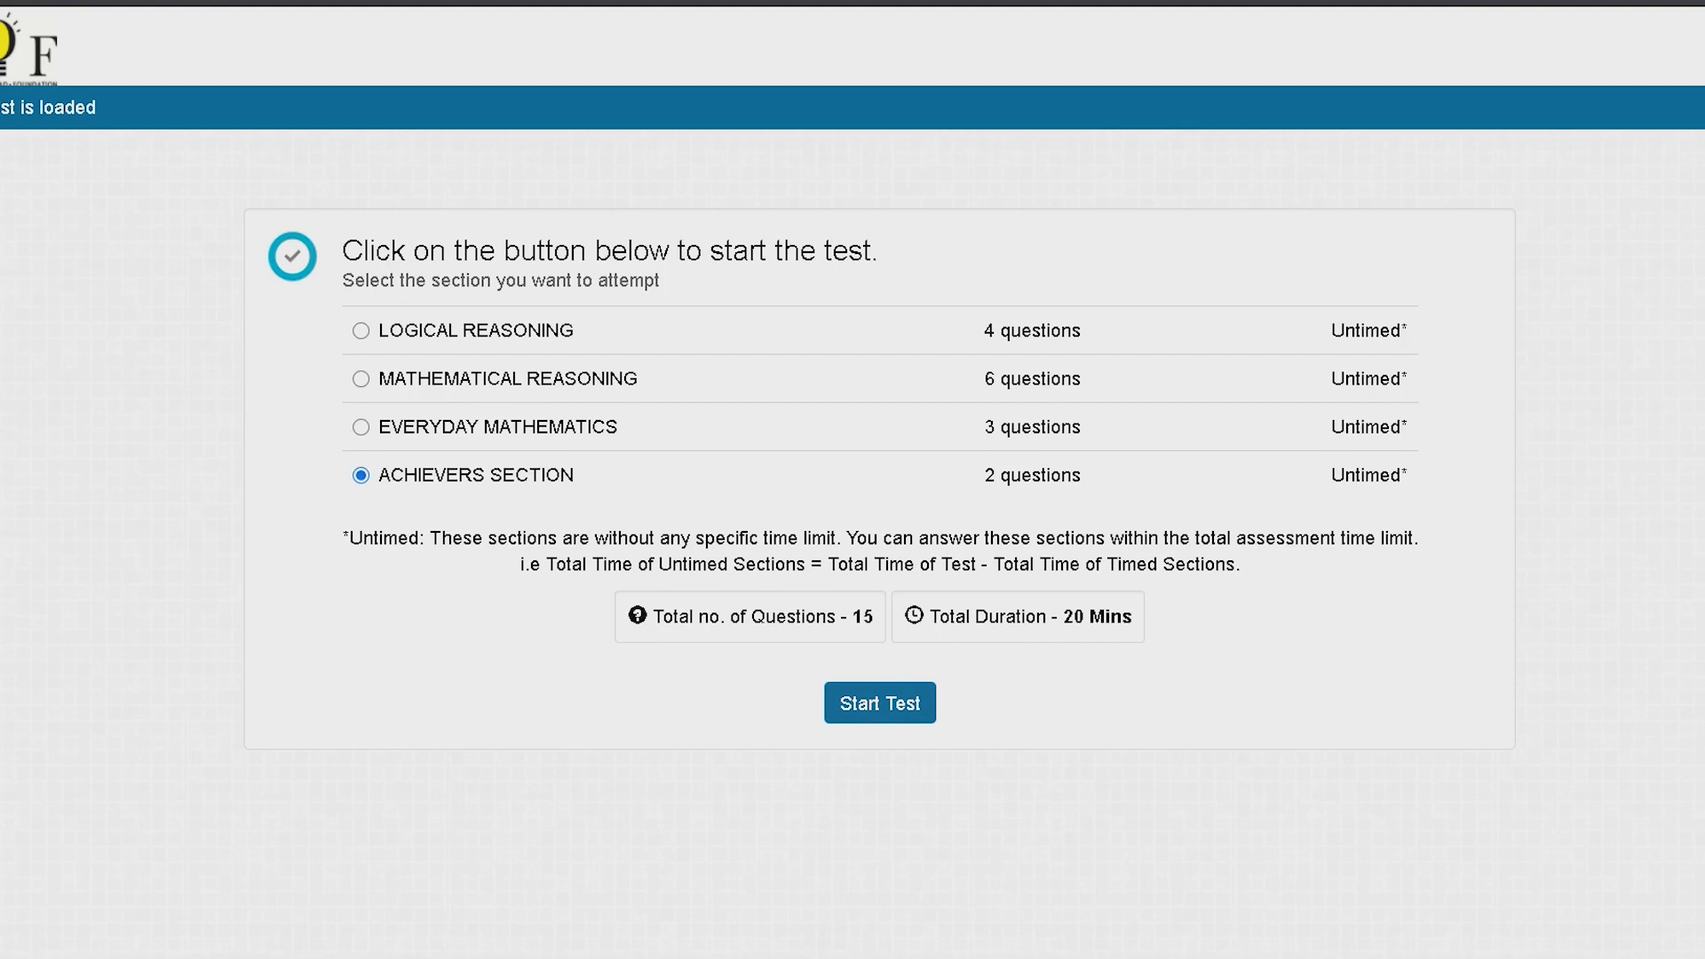
left_click(879, 703)
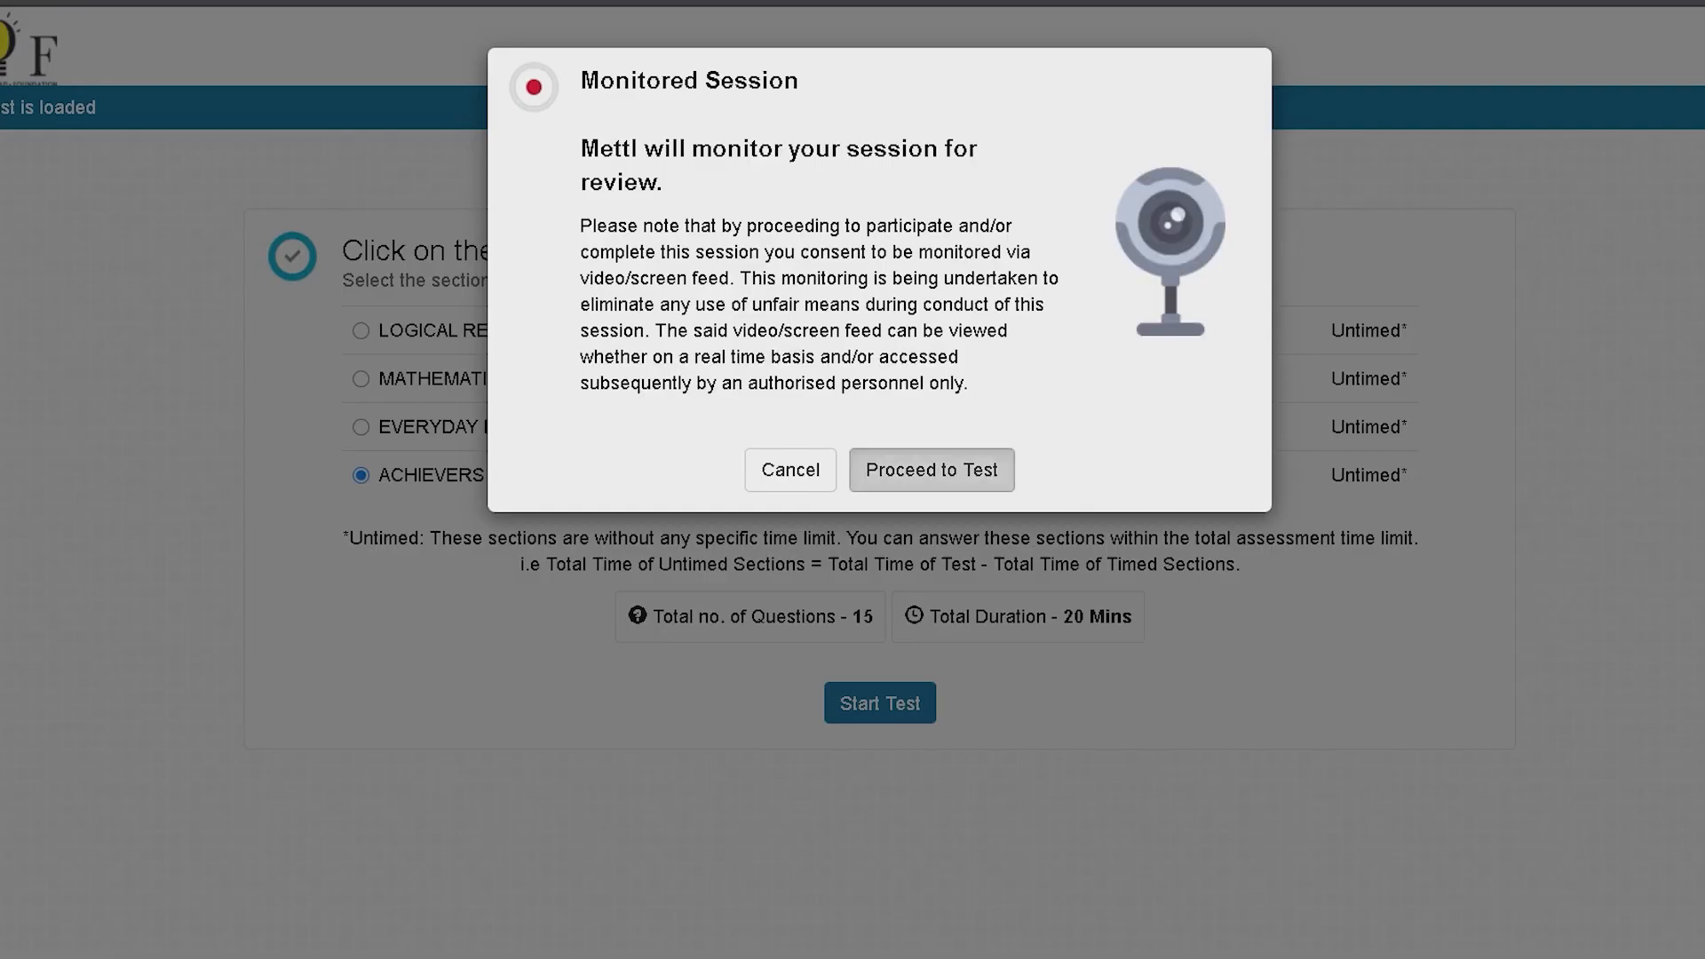
left_click(931, 470)
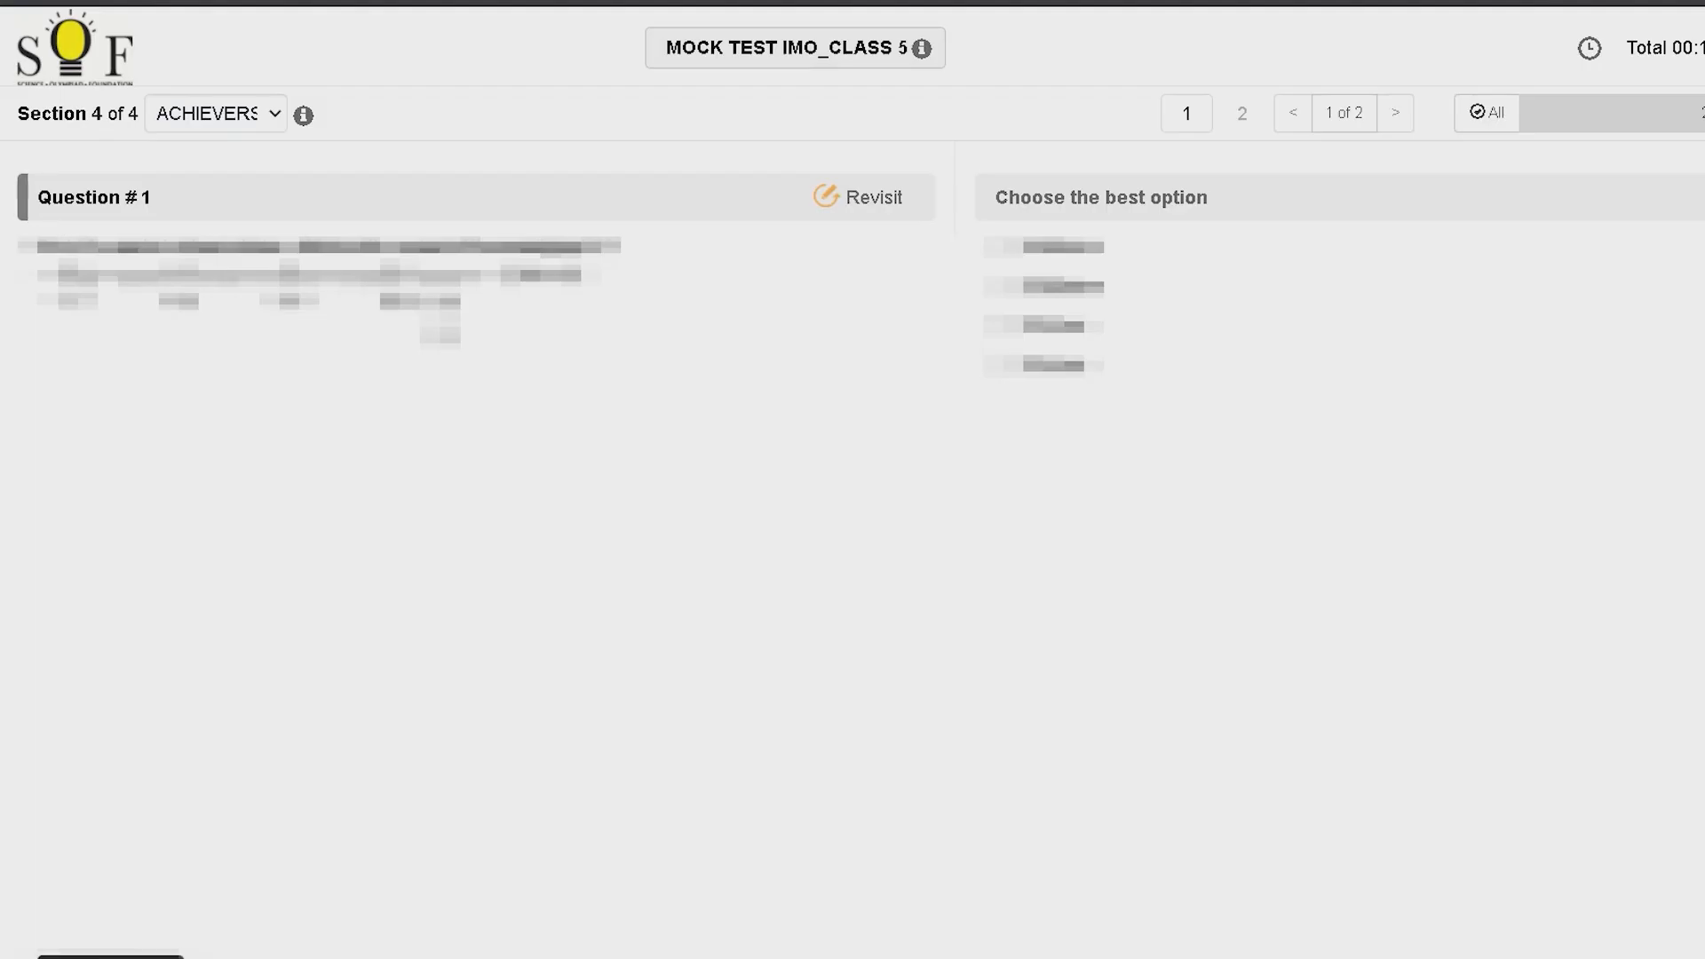
- Switch between Logical Reasoning and Achievers sections, landing on Logical Reasoning question 4
left_click(215, 114)
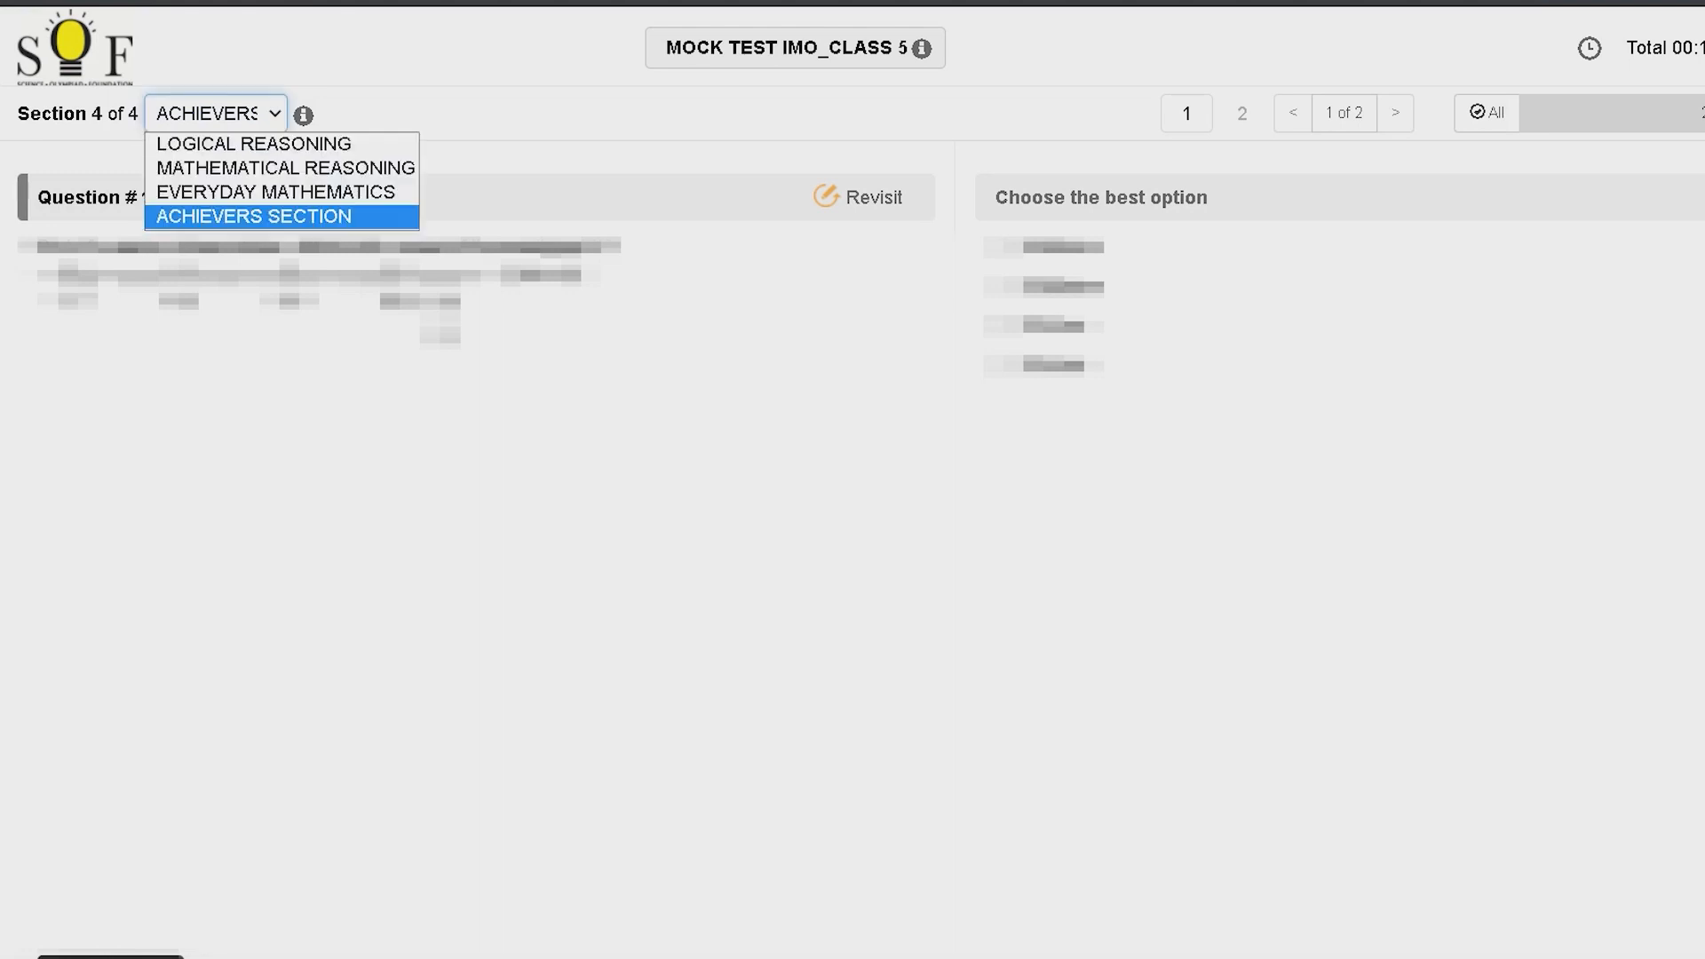
left_click(222, 143)
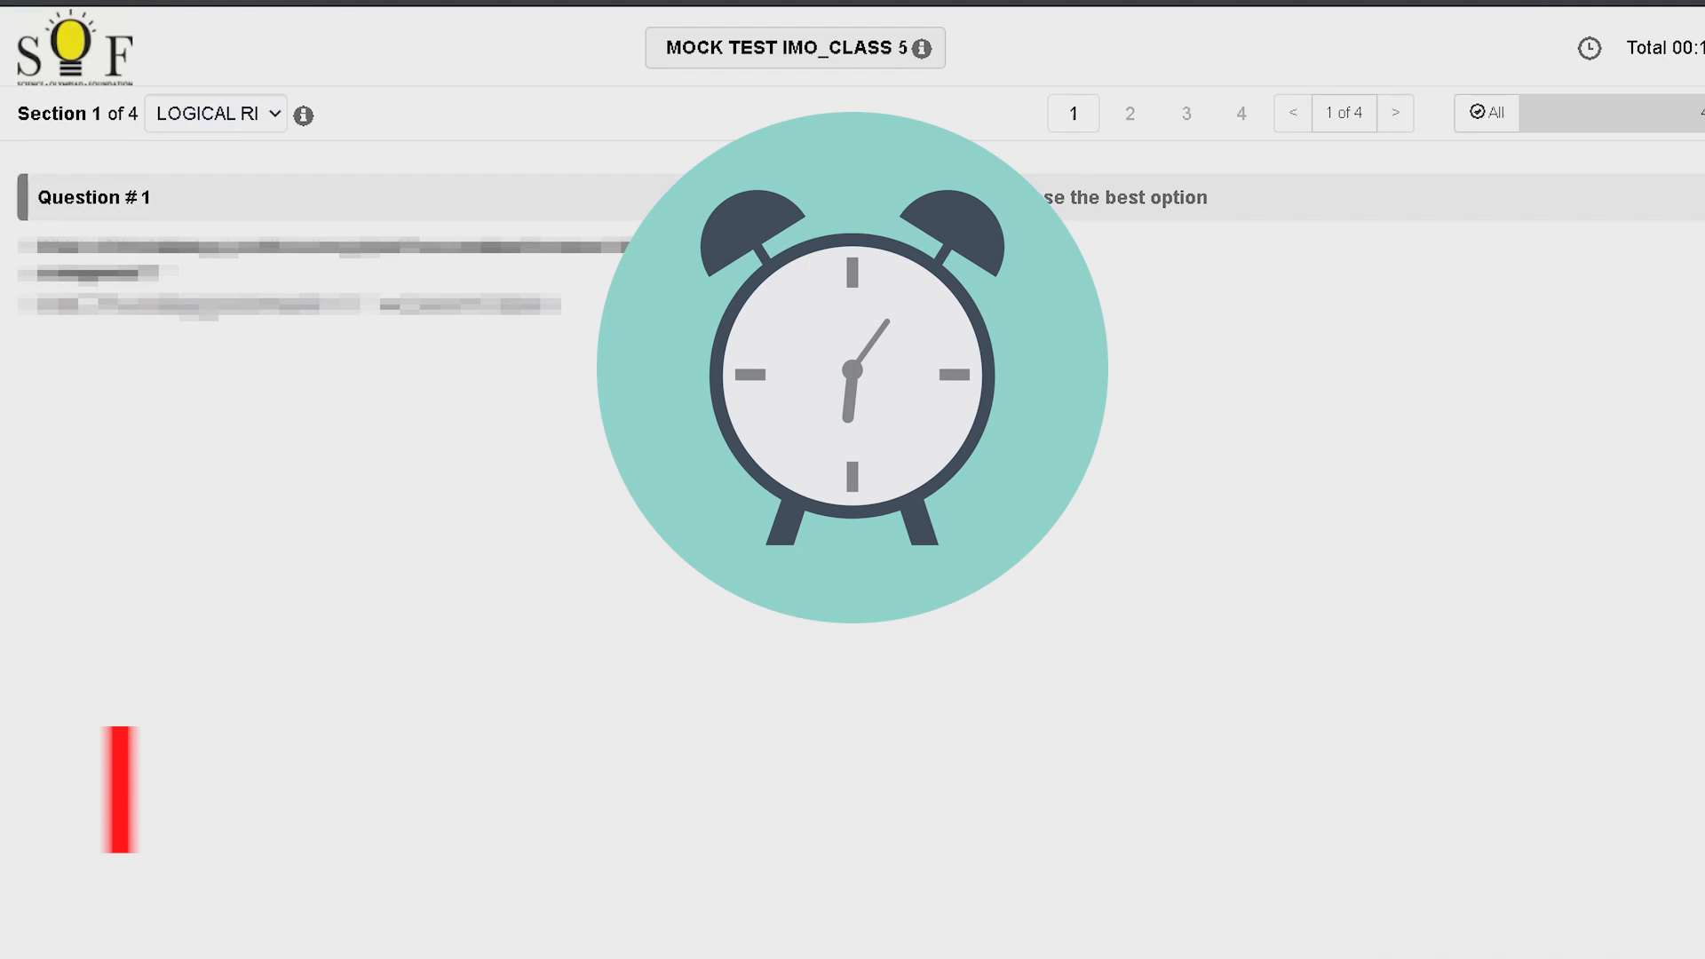
left_click(215, 113)
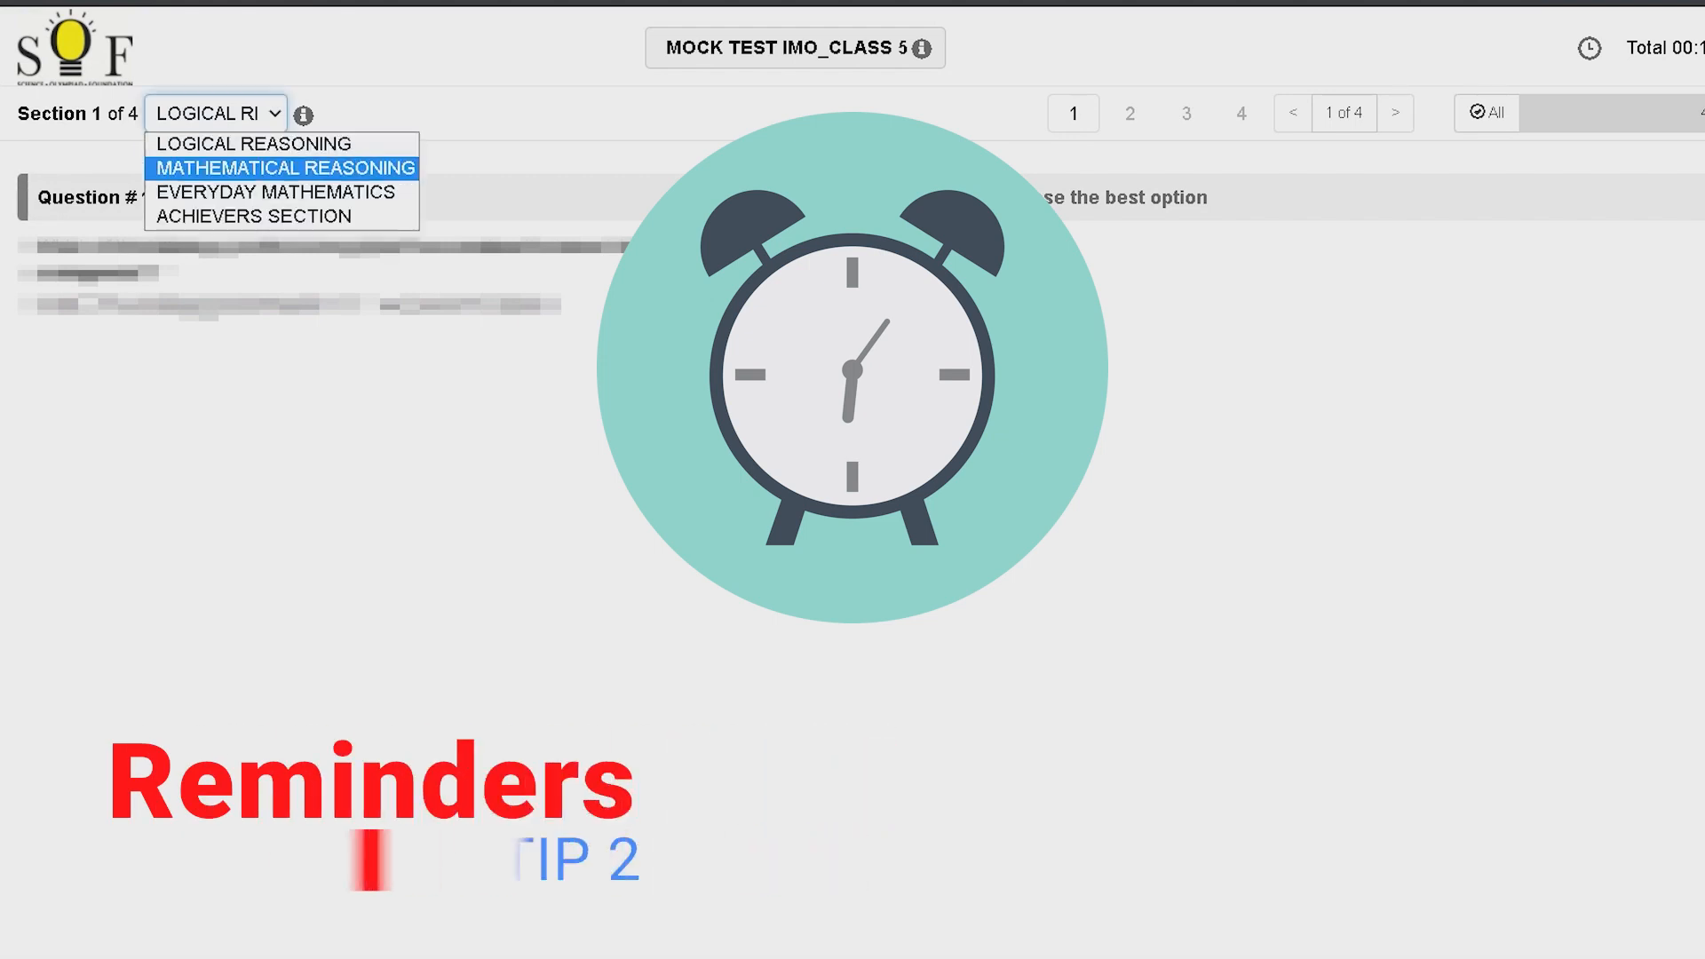
left_click(252, 217)
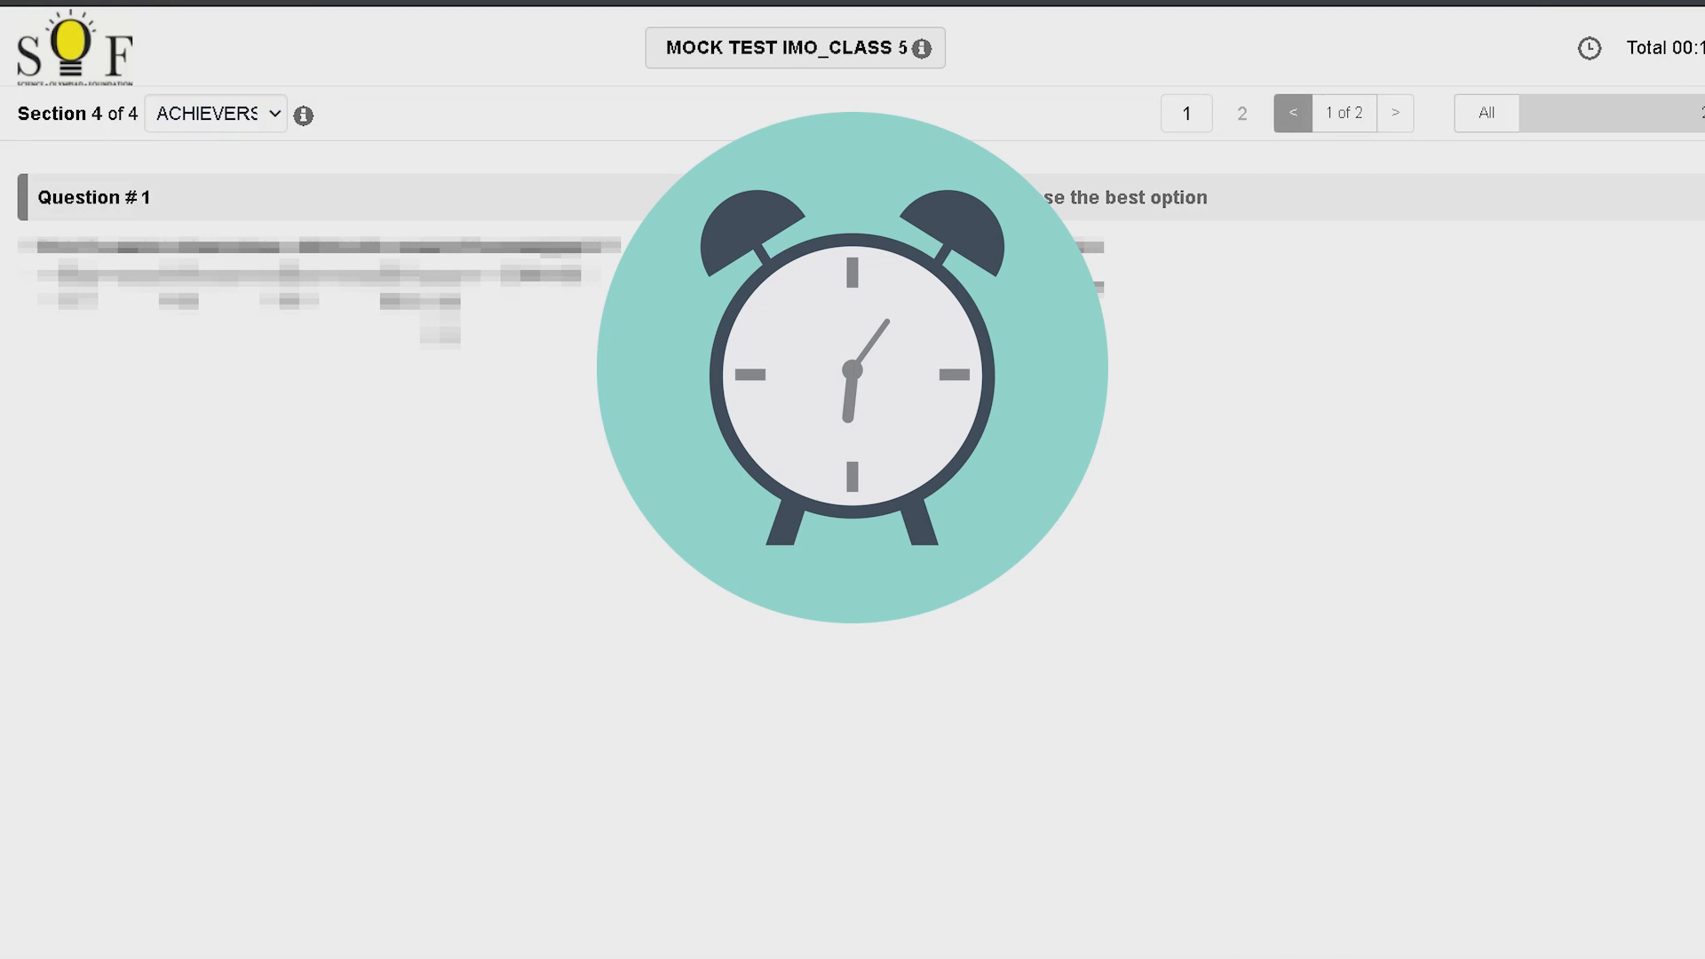
left_click(216, 115)
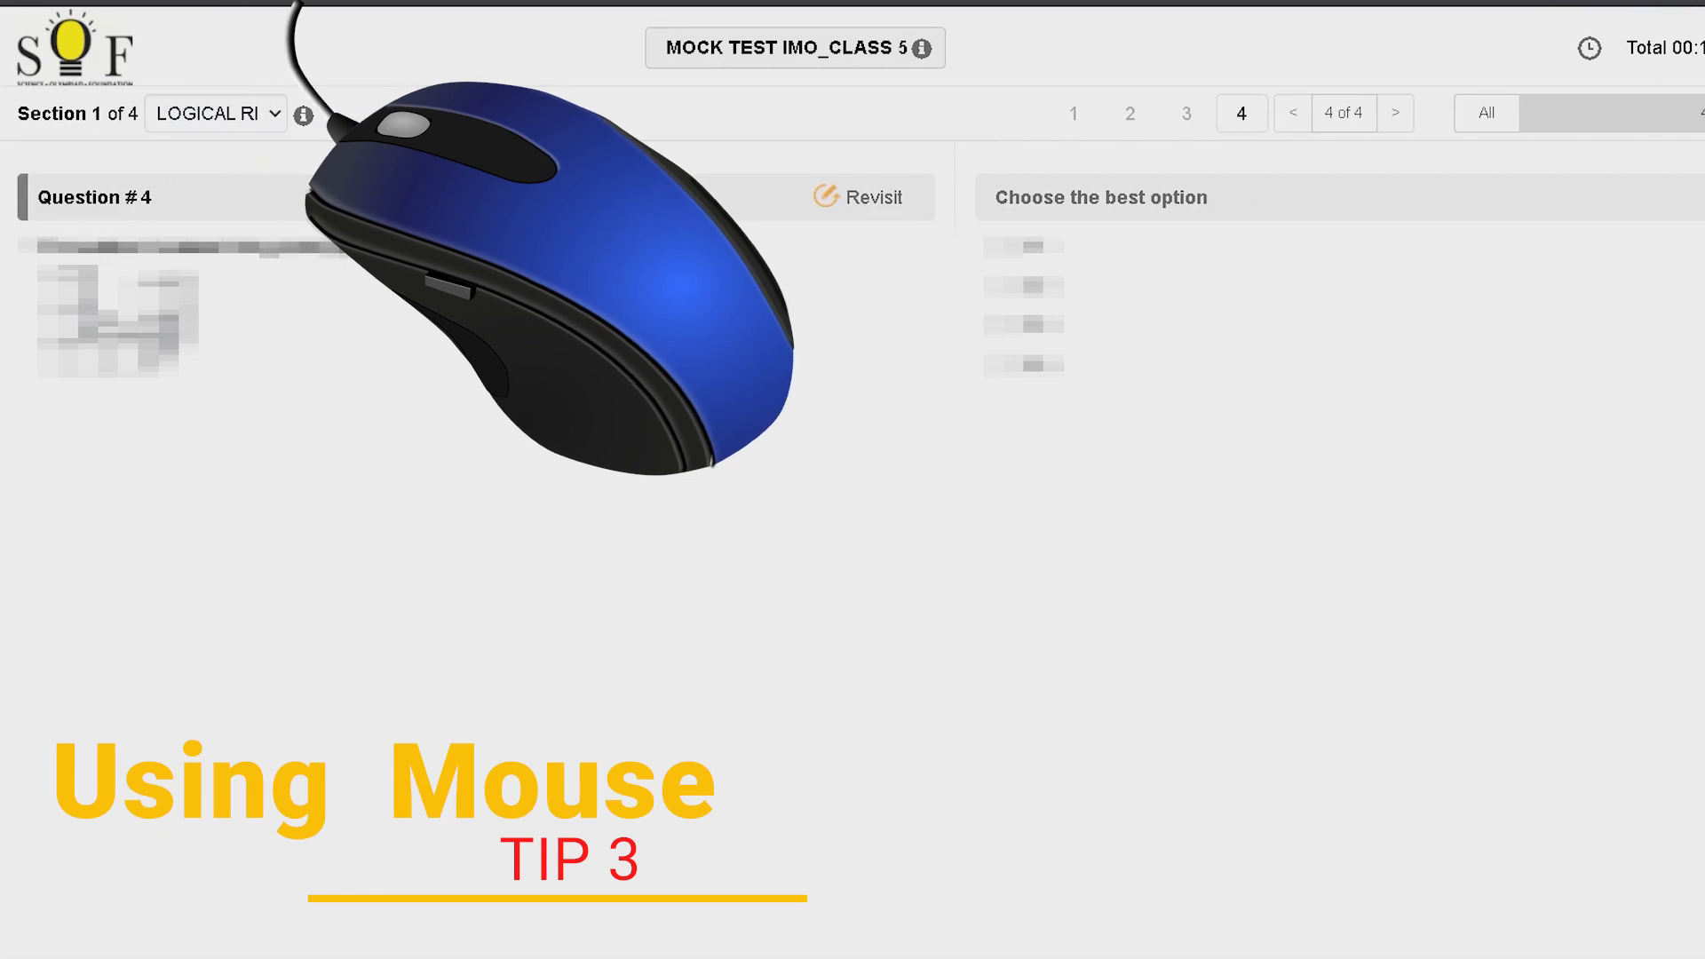
- Reselect LOGICAL REASONING from the section dropdown to reach its question 1
left_click(218, 116)
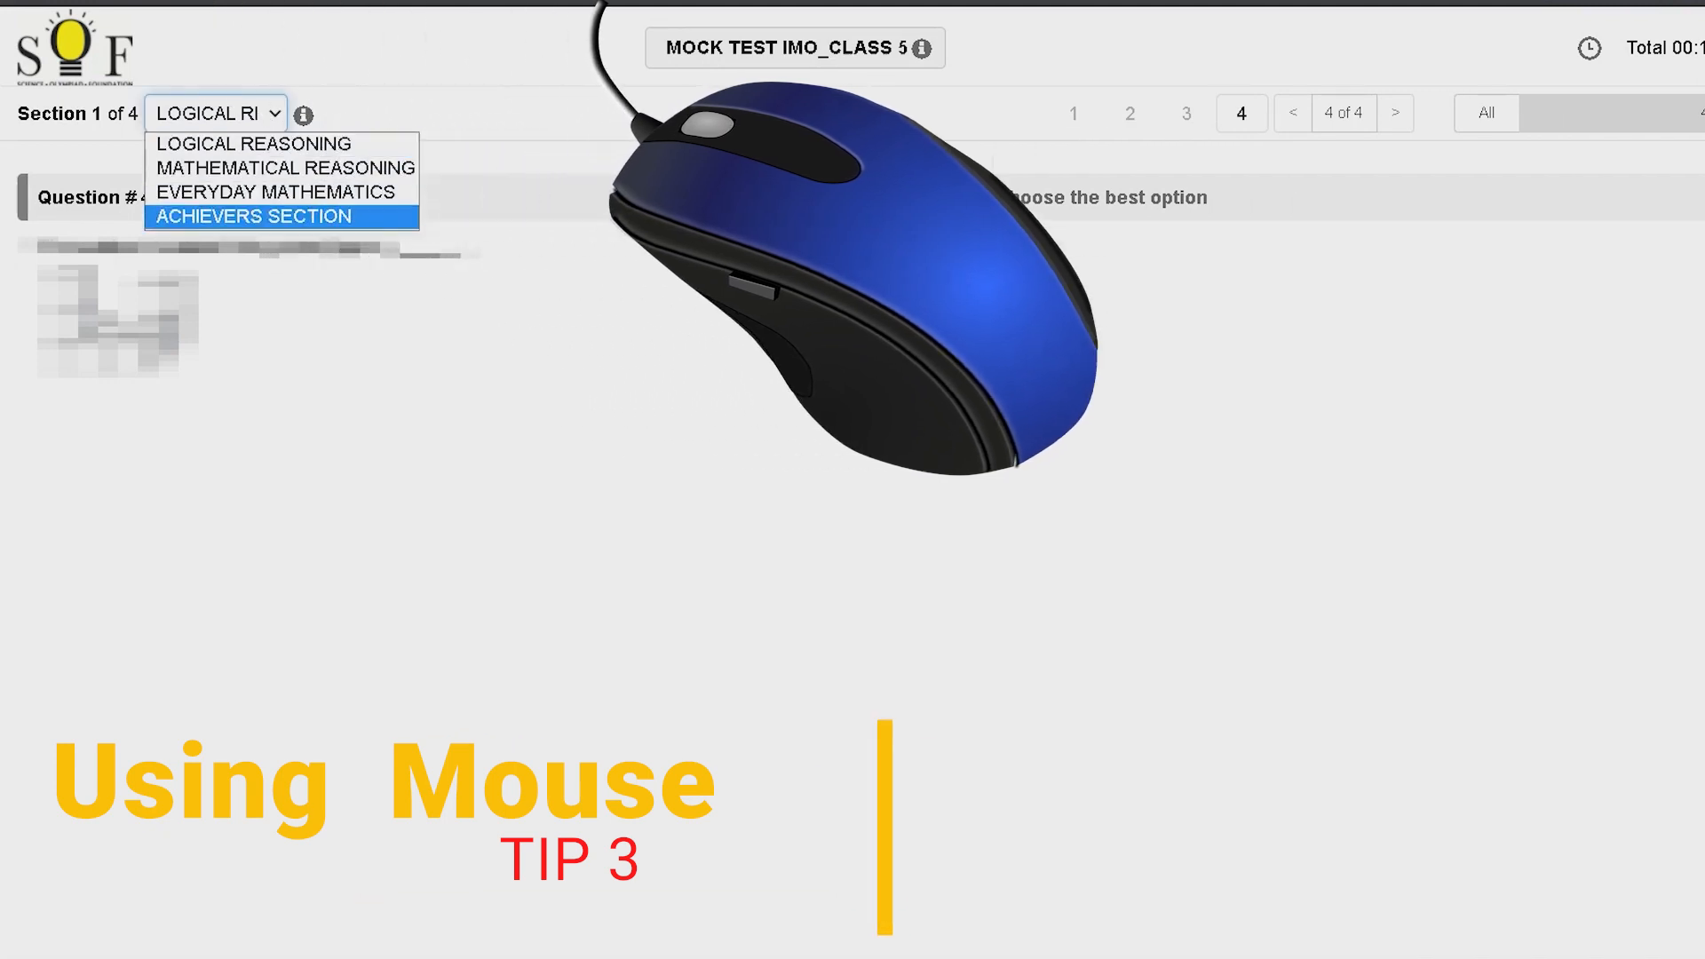
left_click(253, 216)
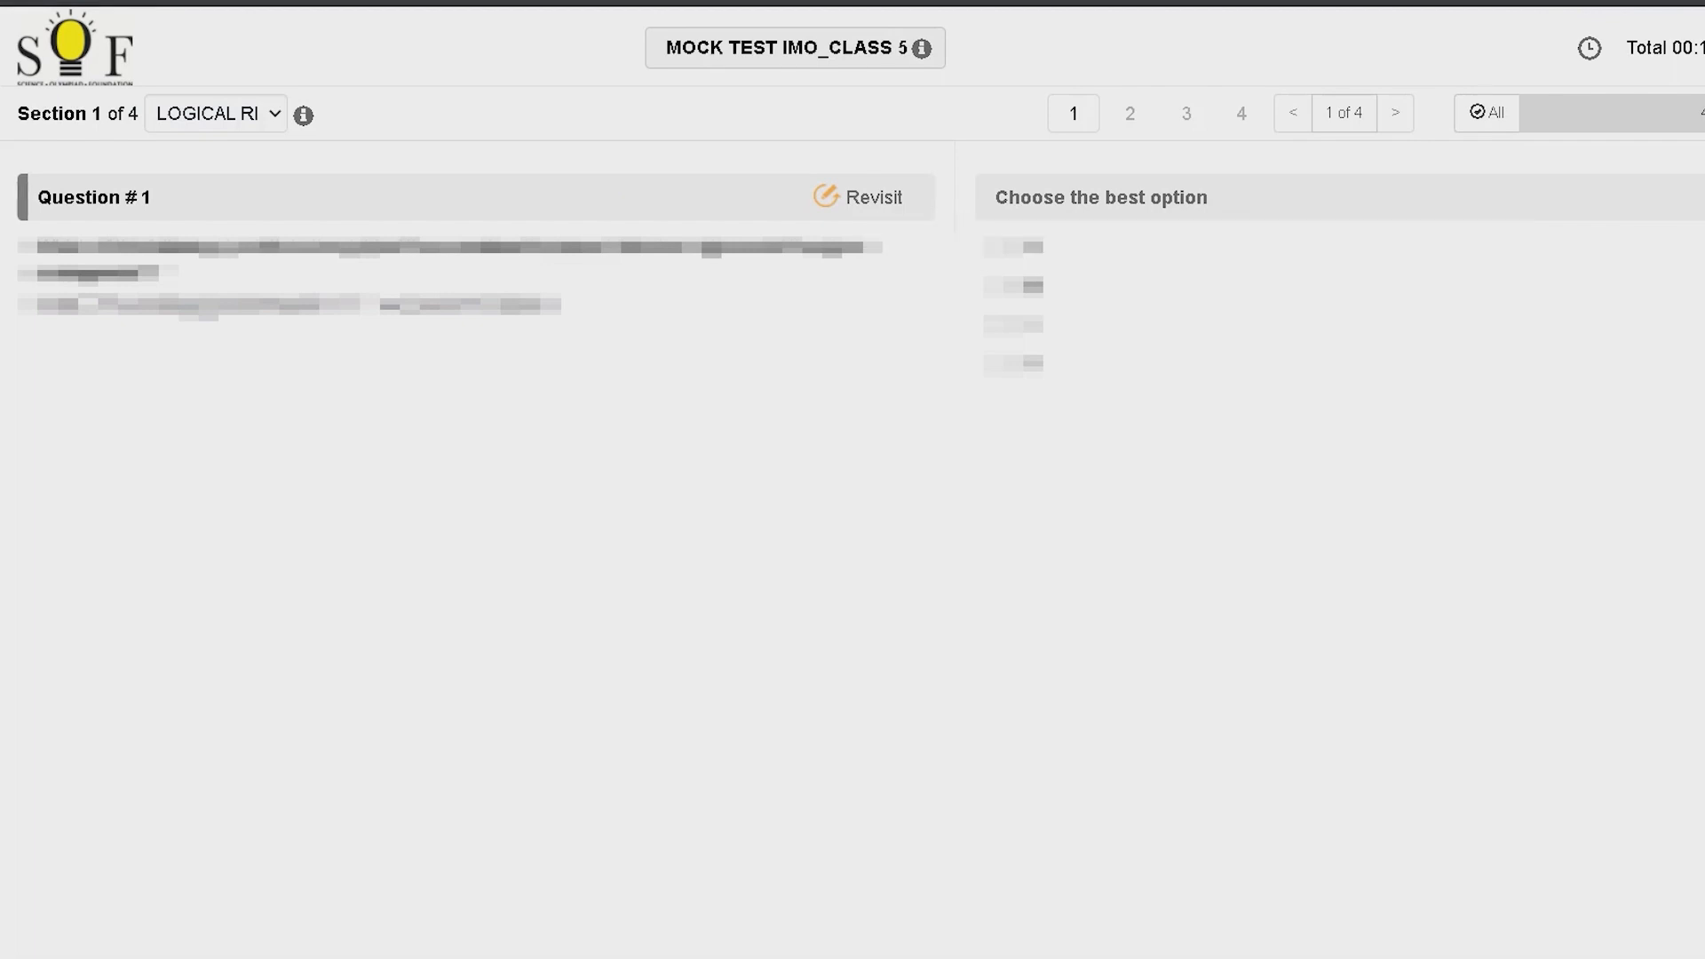
- Flag Logical Reasoning questions 1 and 2 for revisit, advancing to question 3
left_click(216, 114)
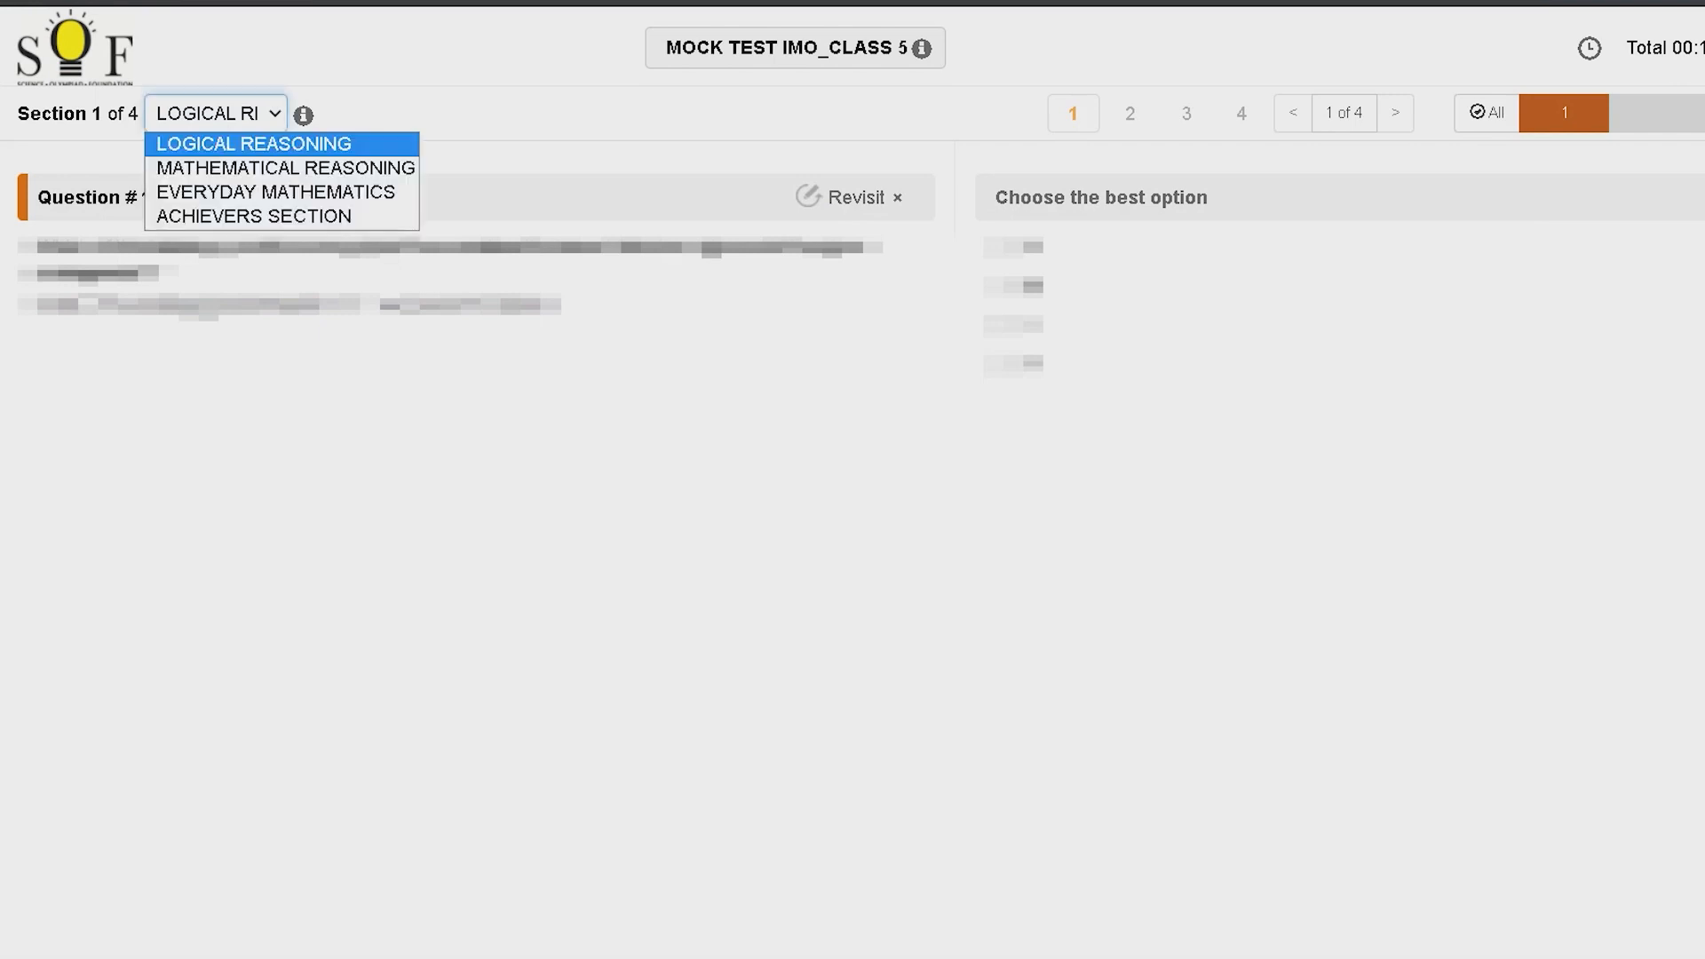
left_click(258, 142)
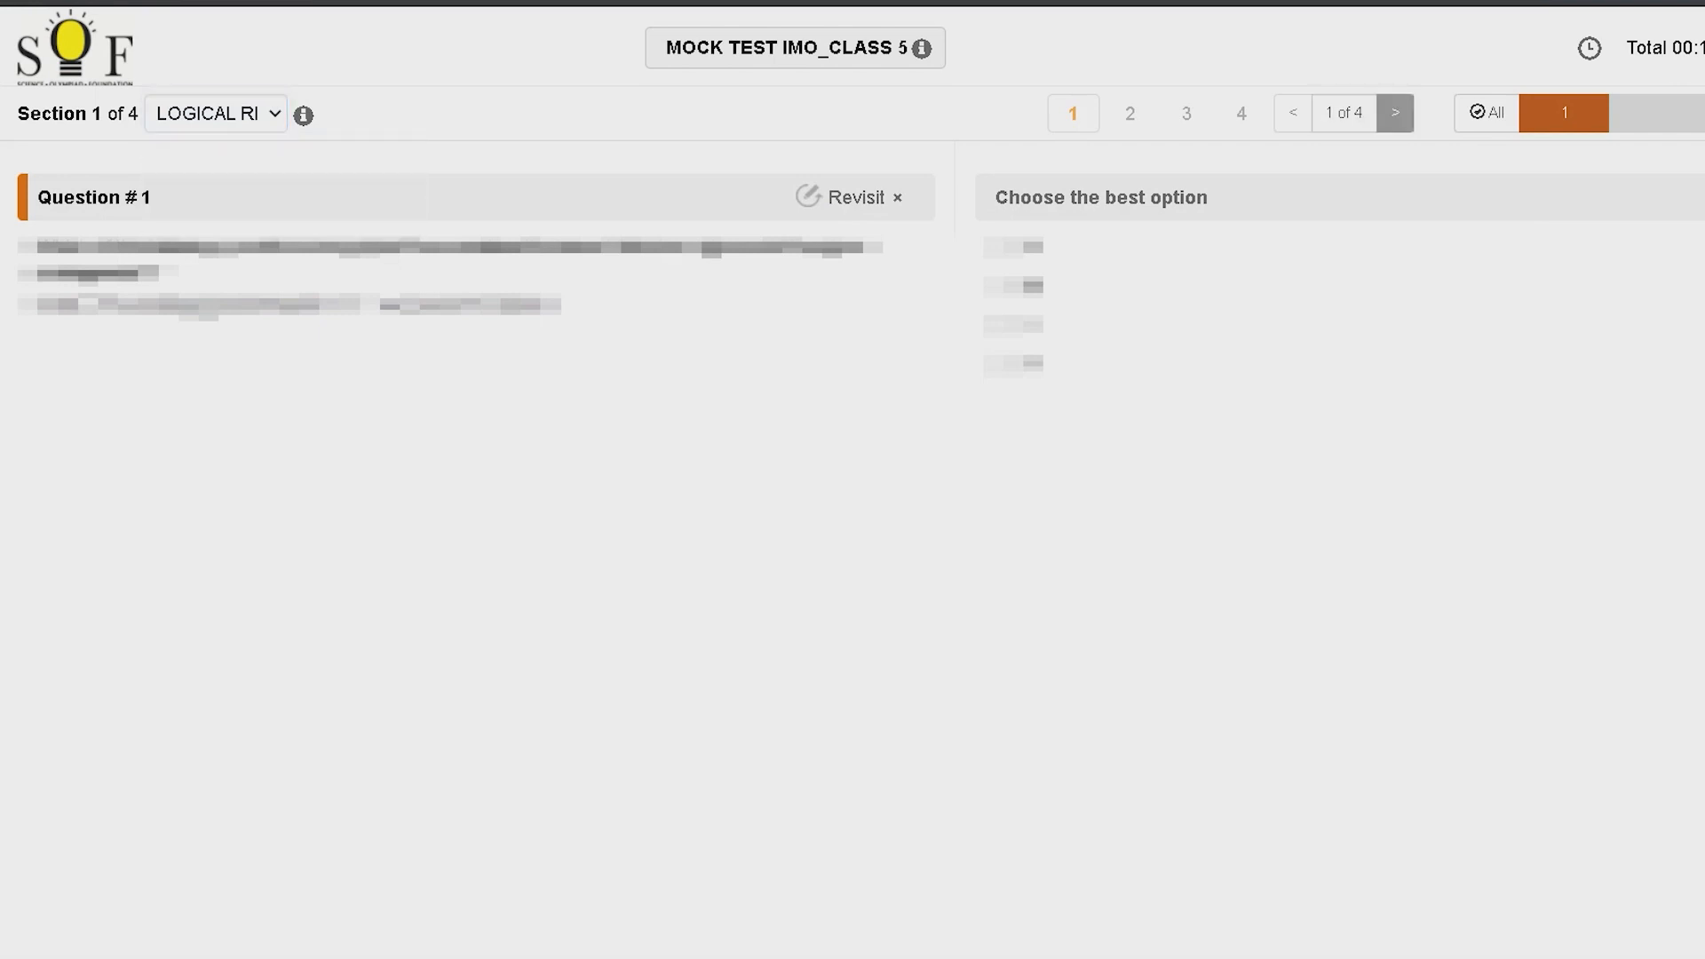
left_click(1398, 114)
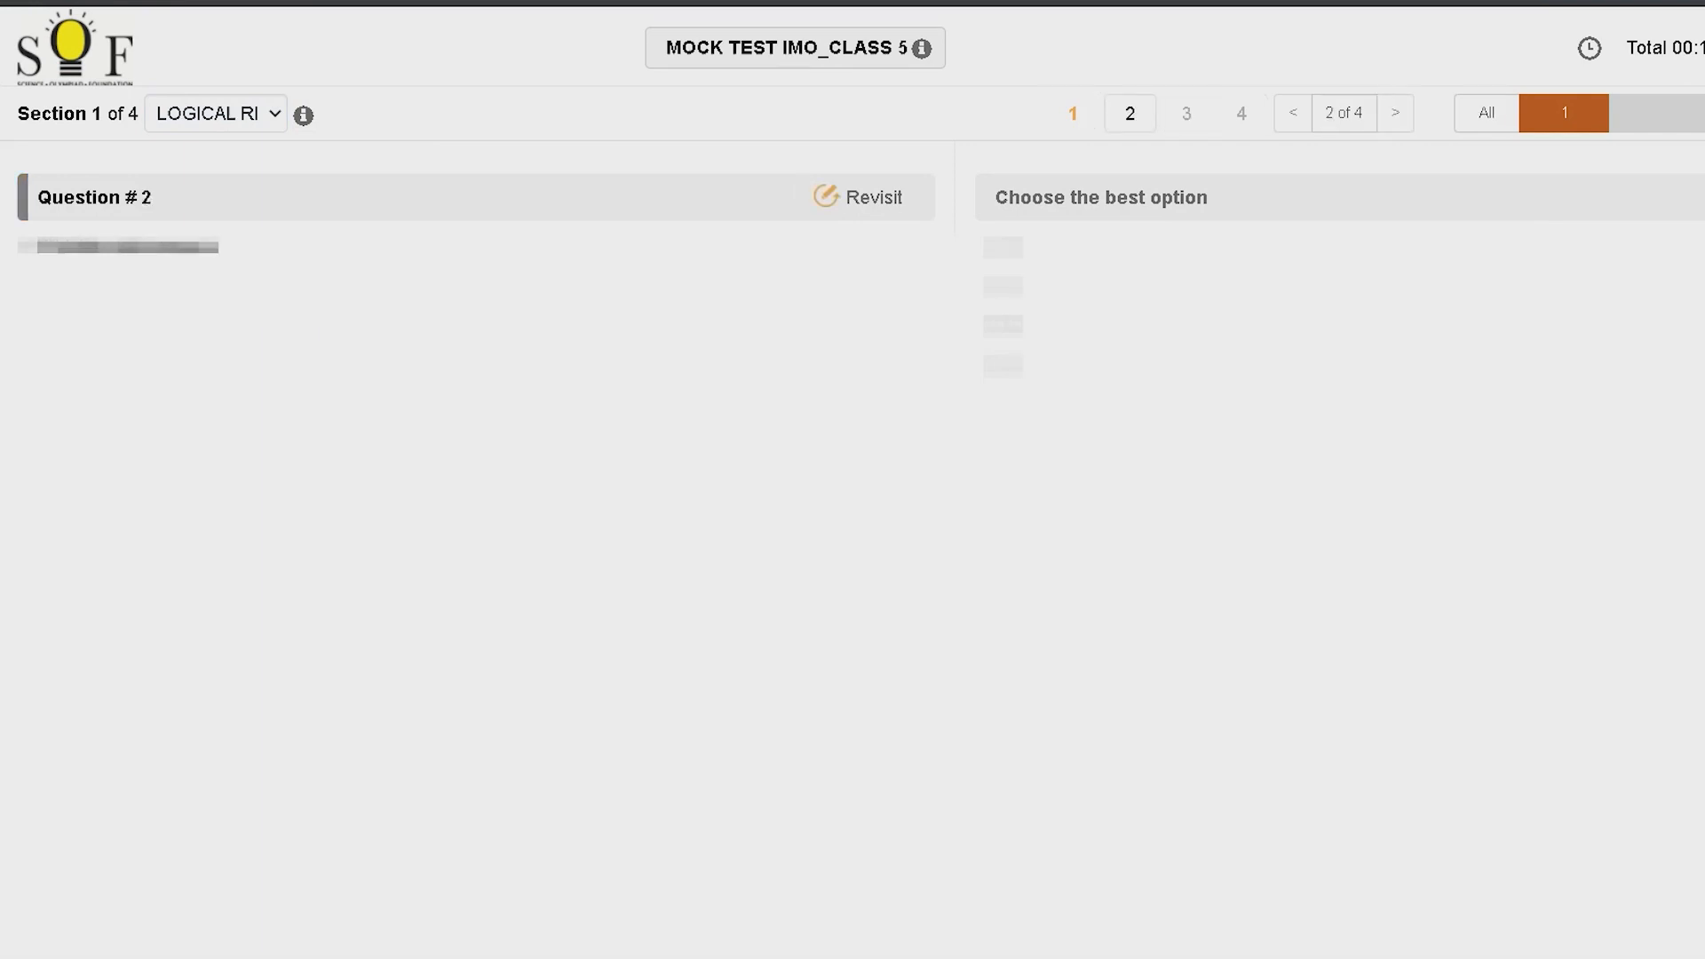
left_click(1397, 113)
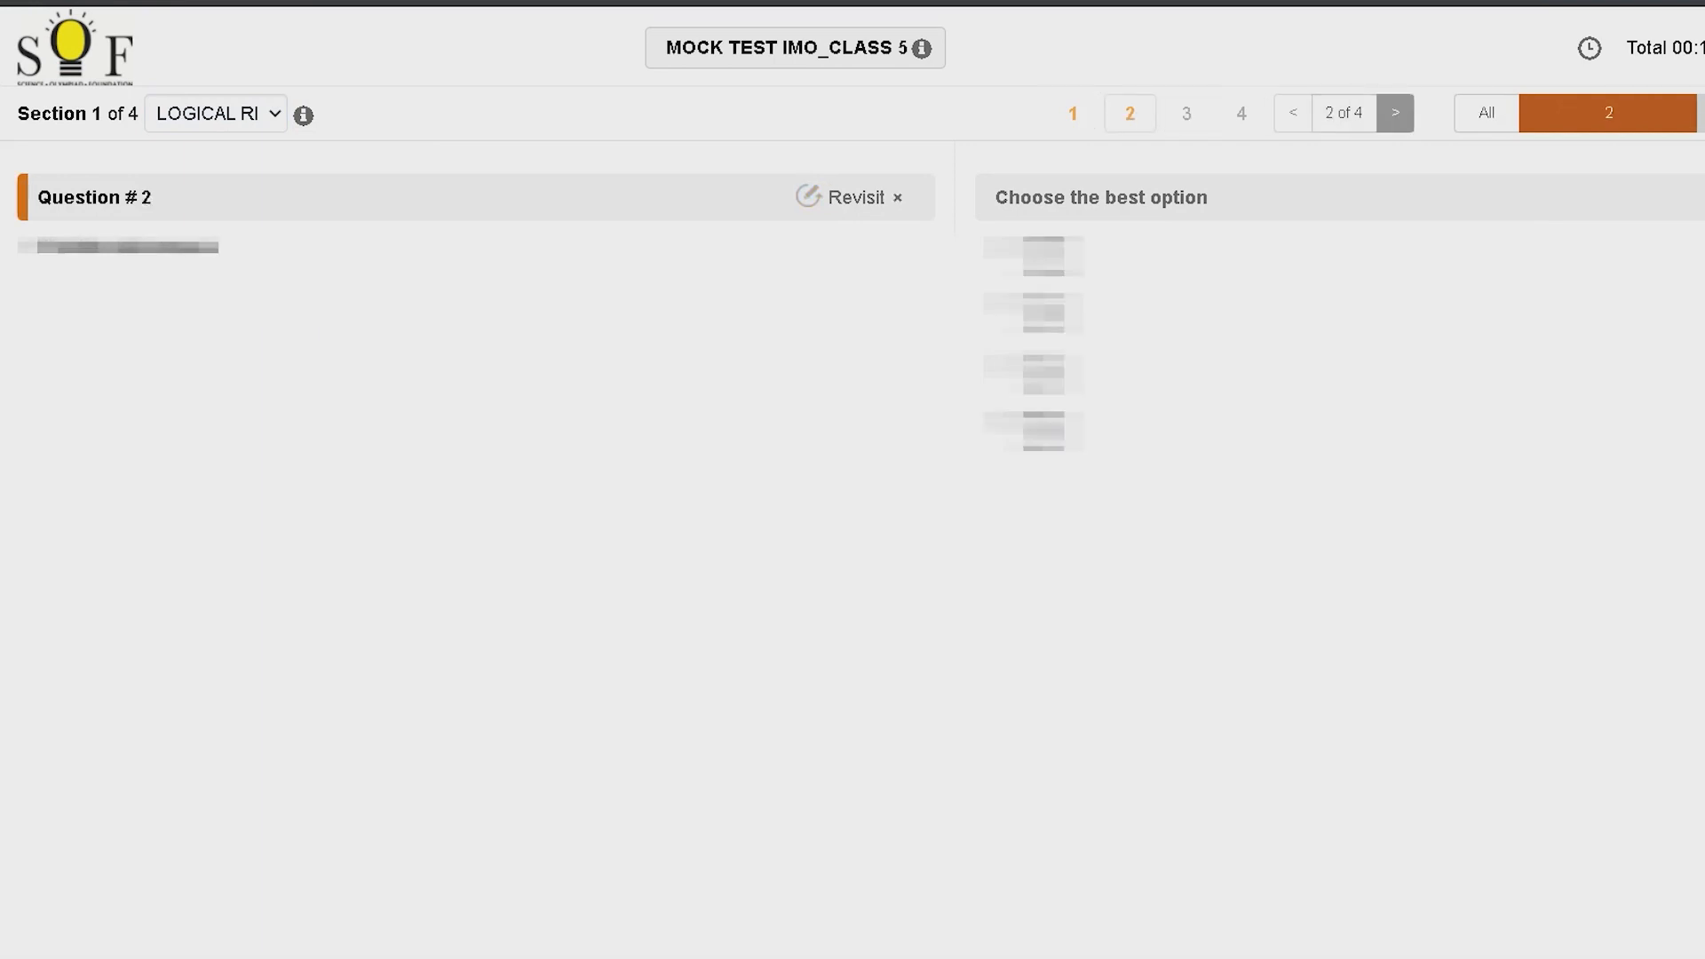
left_click(1395, 113)
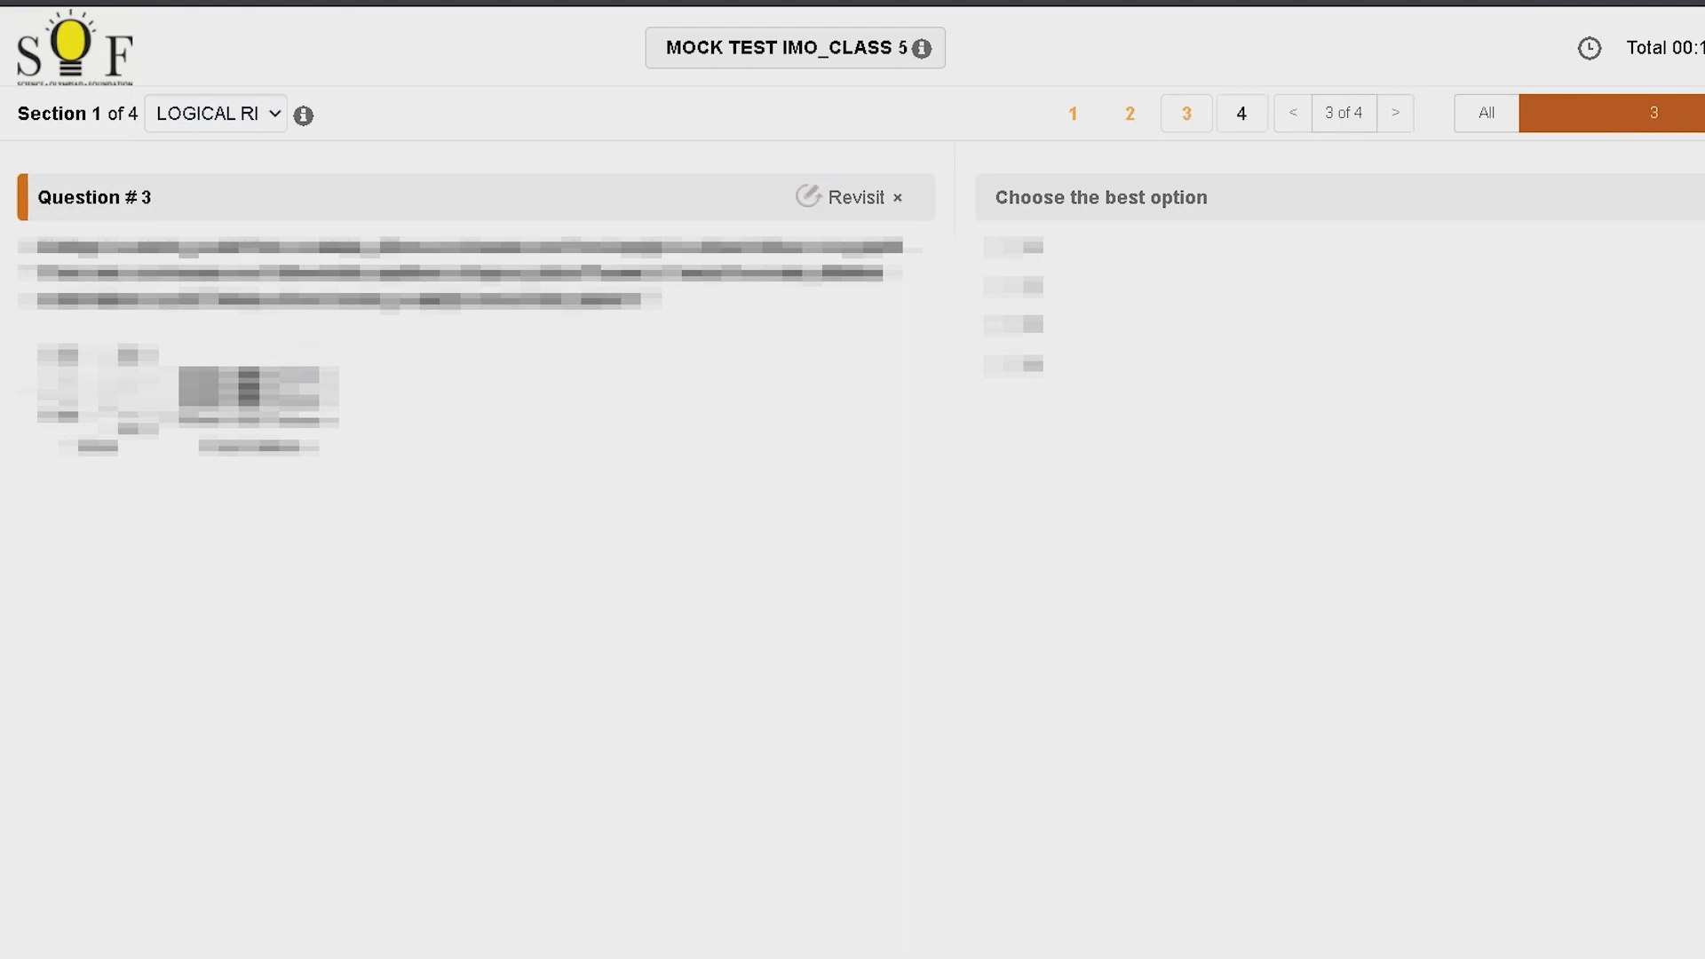
left_click(1395, 112)
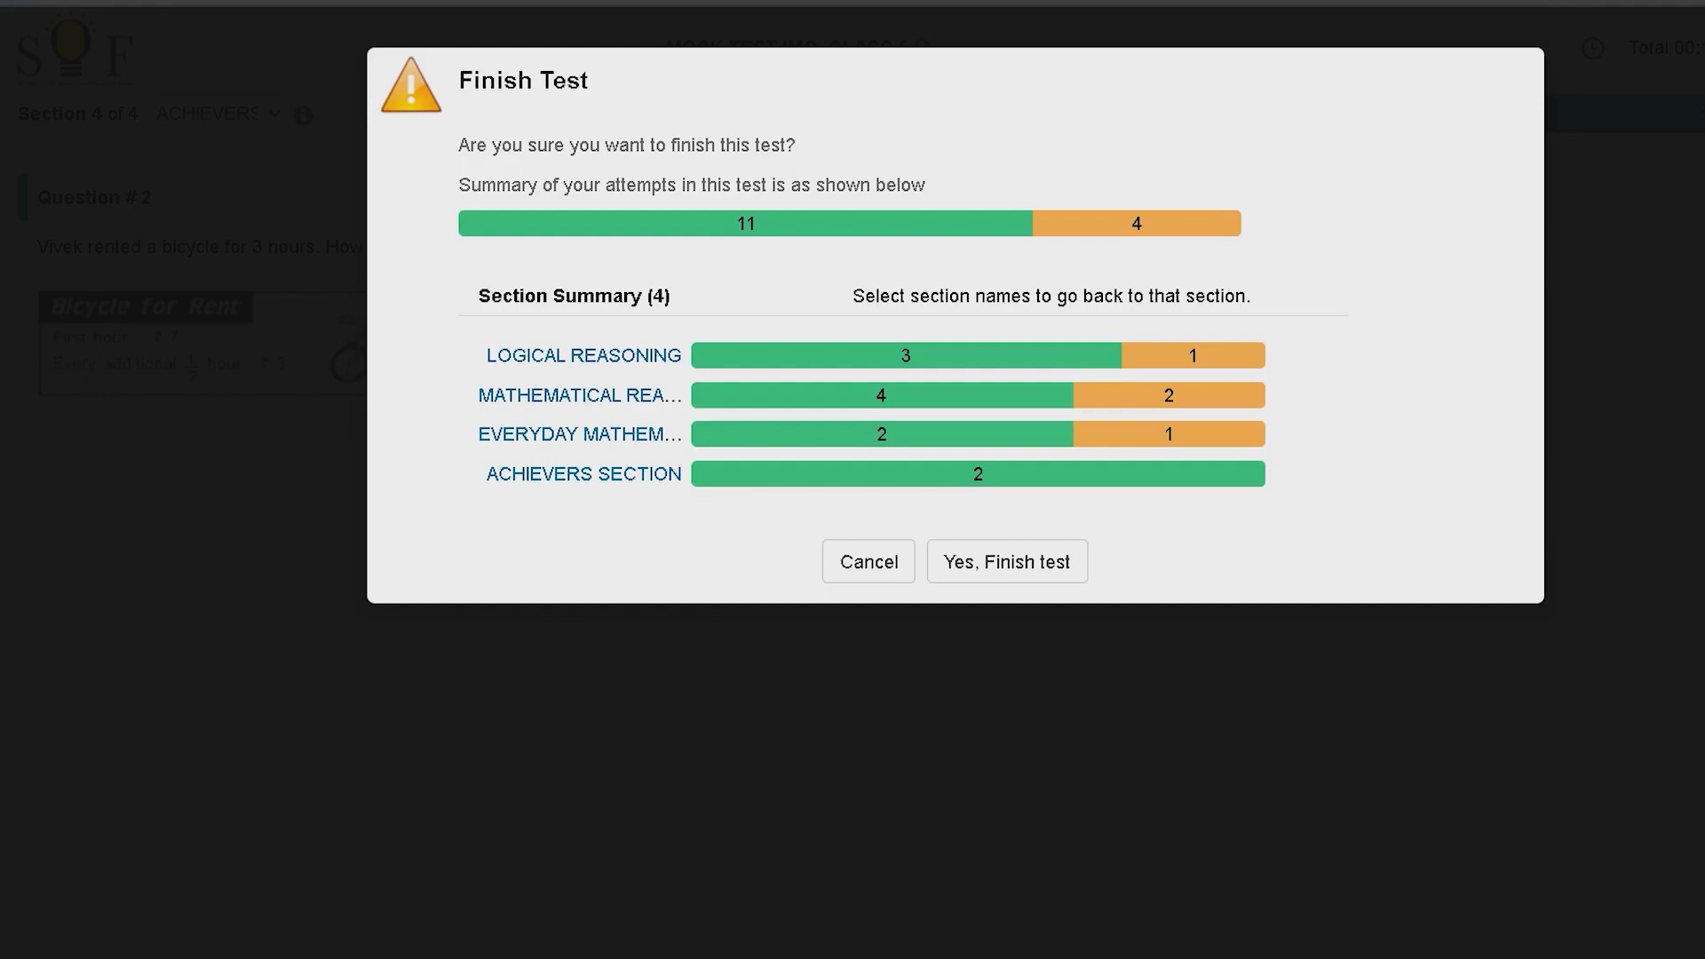
- Click LOGICAL REASONING in the Finish Test summary to jump back to it
left_click(571, 355)
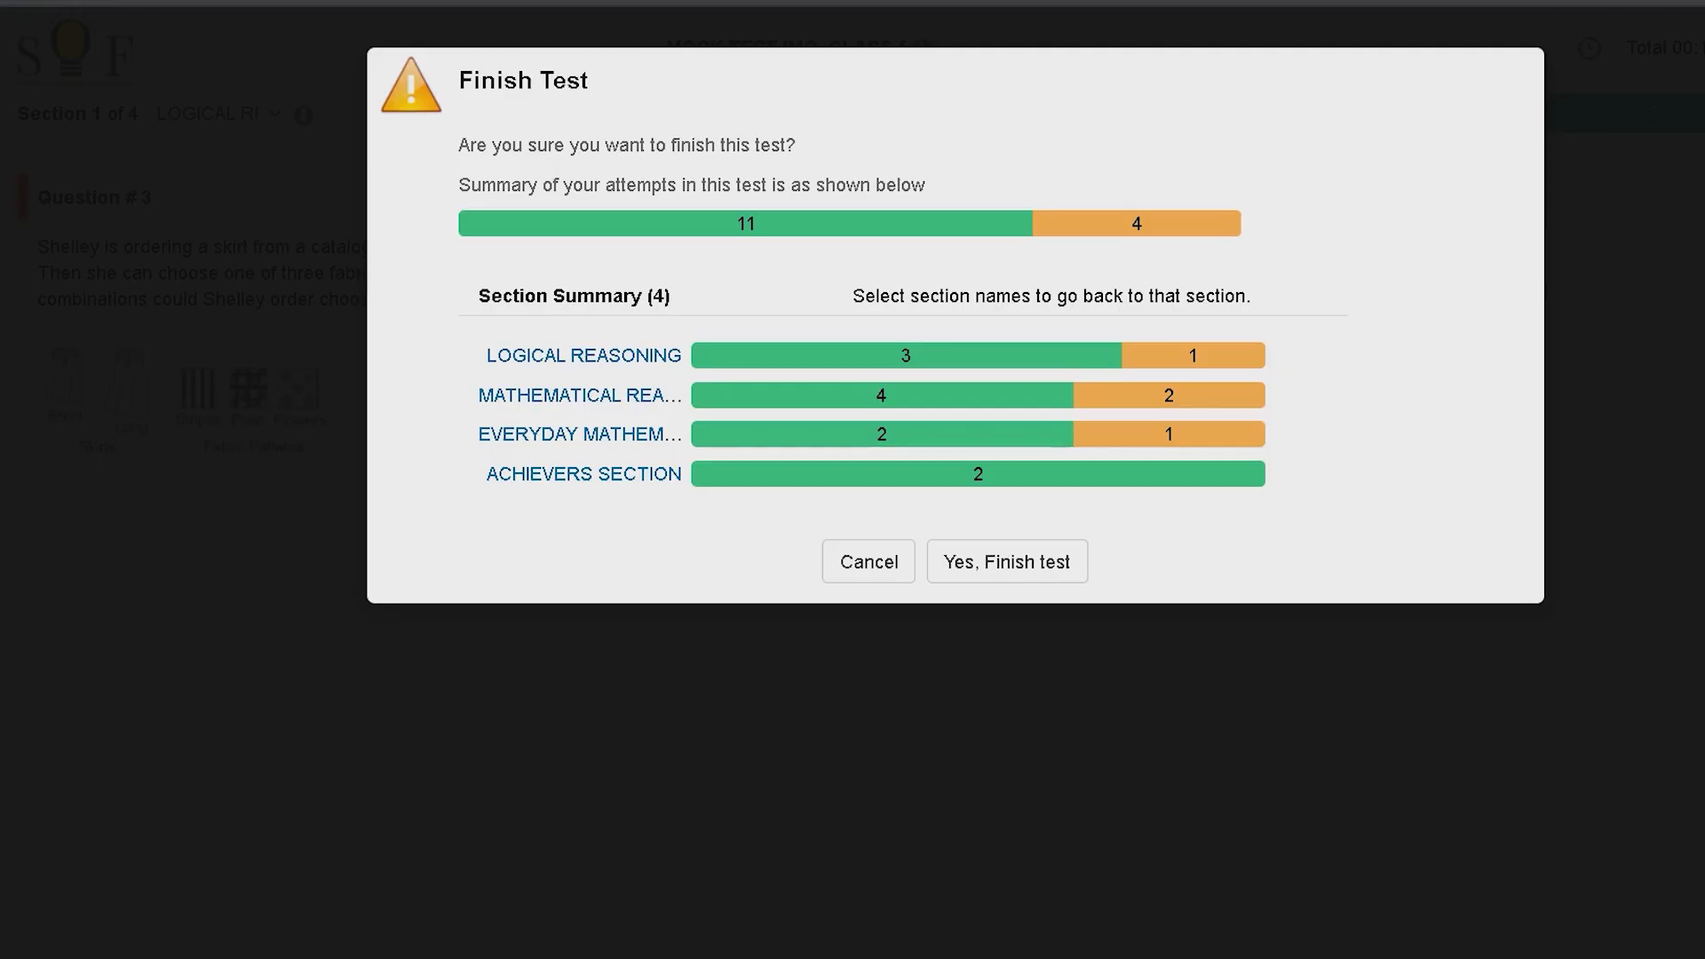
mouse_move(579, 395)
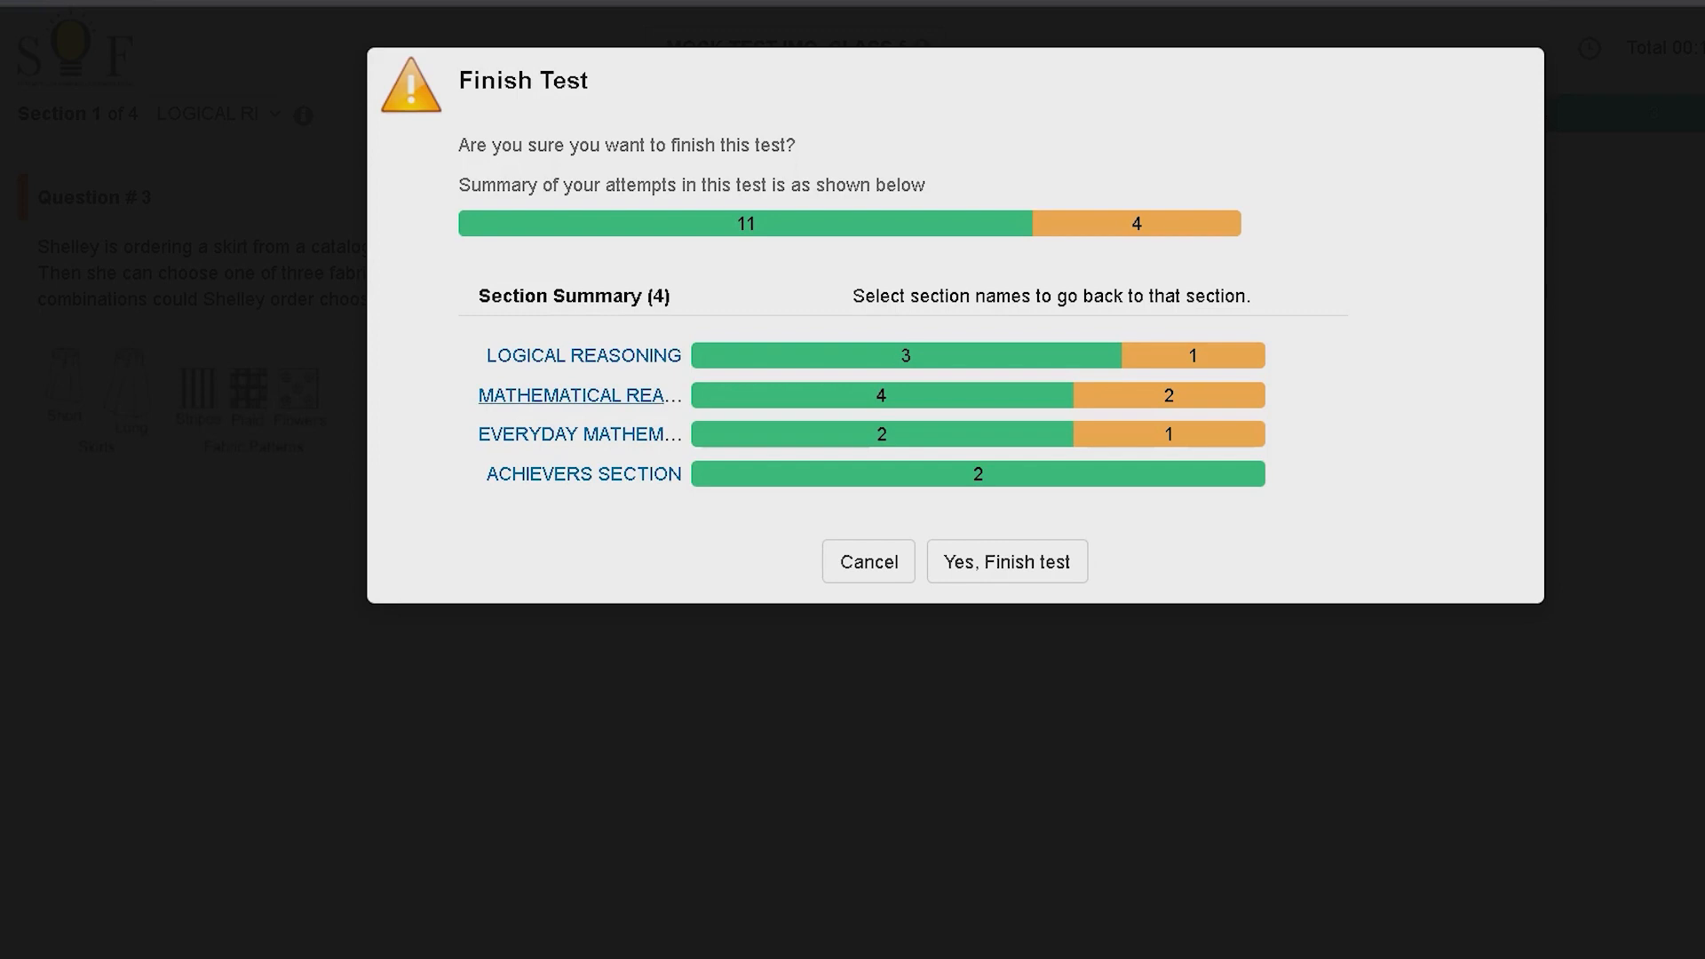